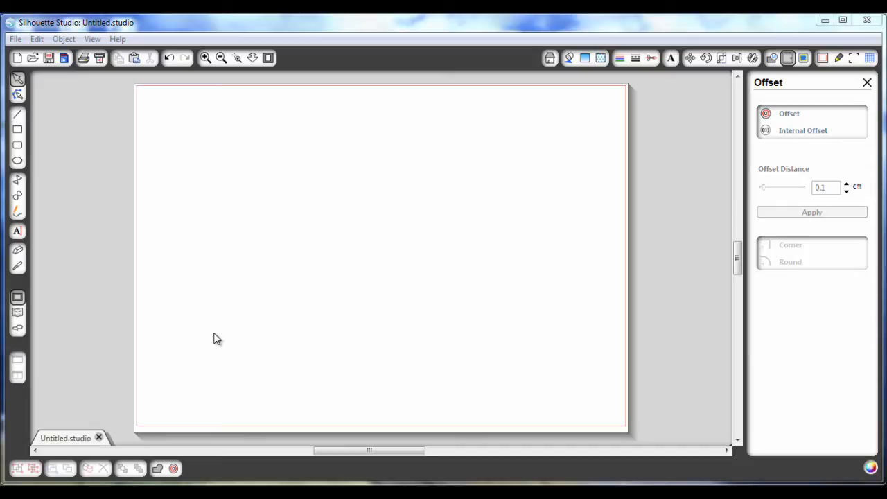
{"action": "mouse_move", "coordinate": [748, 180]}
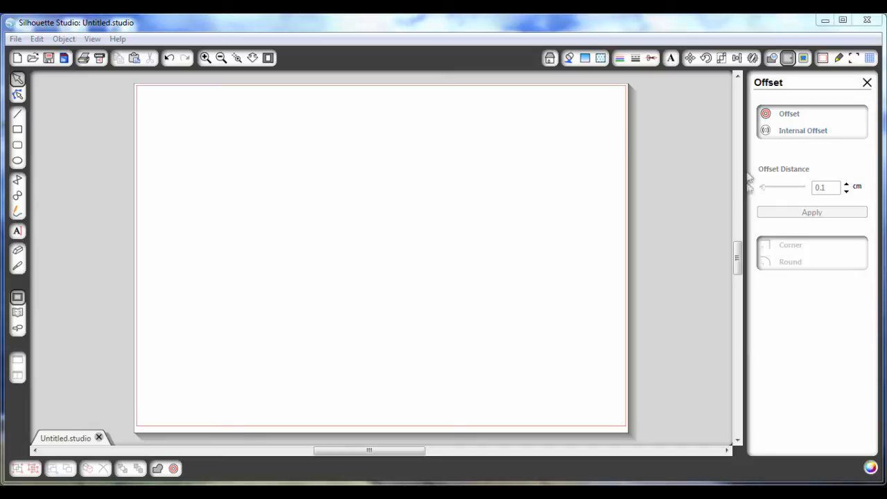
{"action": "mouse_move", "coordinate": [388, 177]}
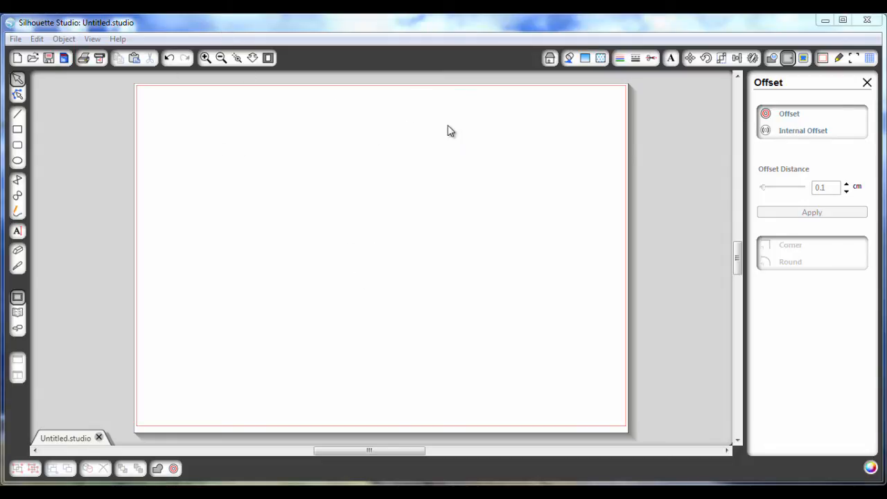
{"action": "mouse_move", "coordinate": [388, 234]}
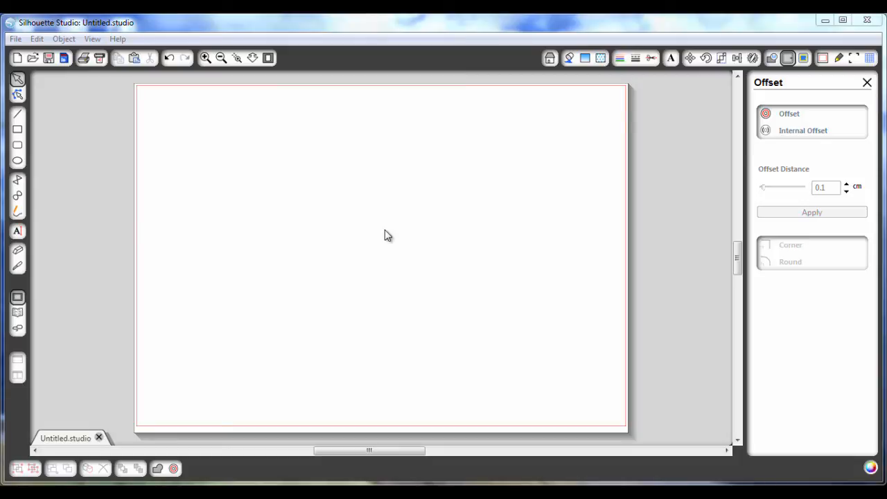
{"action": "mouse_move", "coordinate": [310, 125]}
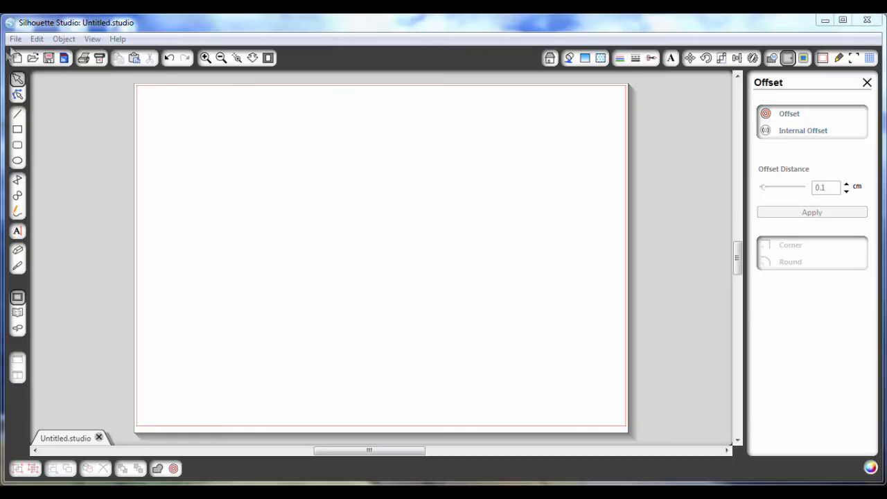
{"action": "mouse_move", "coordinate": [67, 447]}
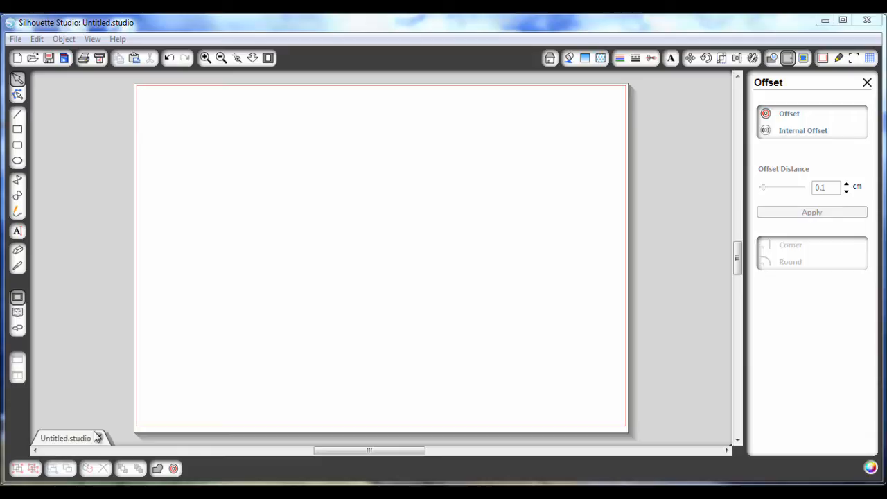
{"action": "mouse_move", "coordinate": [260, 258]}
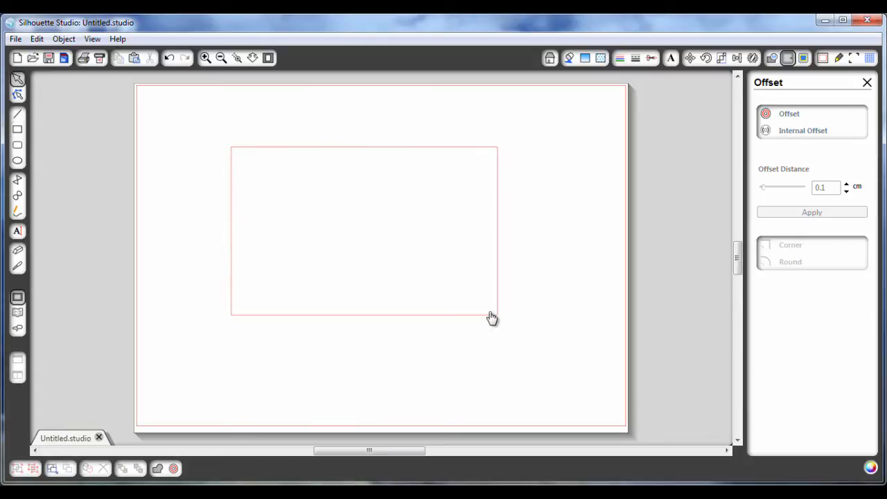
{"action": "mouse_move", "coordinate": [509, 224]}
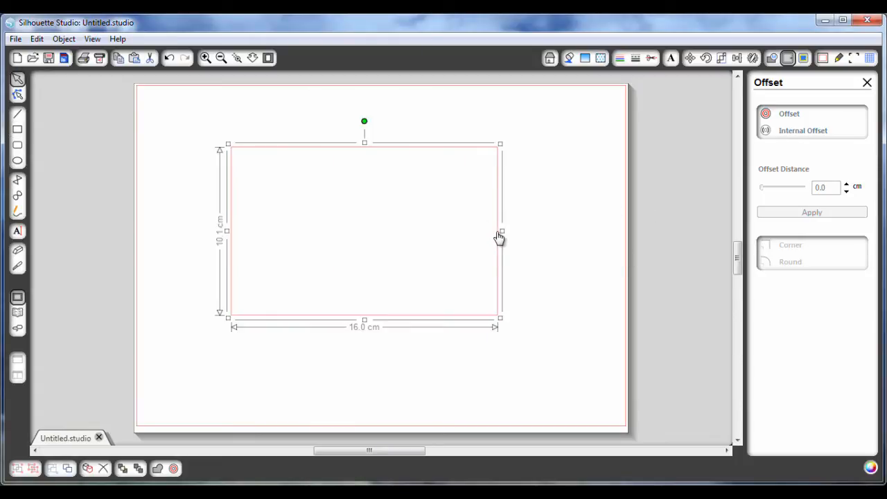
{"action": "mouse_move", "coordinate": [722, 65]}
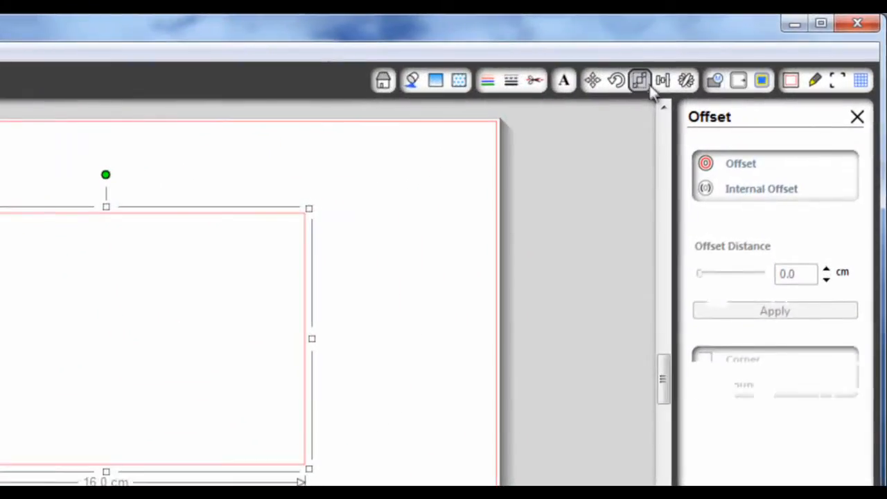
Resize the rectangle to W 10.5 cm by H 14.8 cm via Specify Dimensions in the Scale window
{"action": "left_click", "coordinate": [639, 80]}
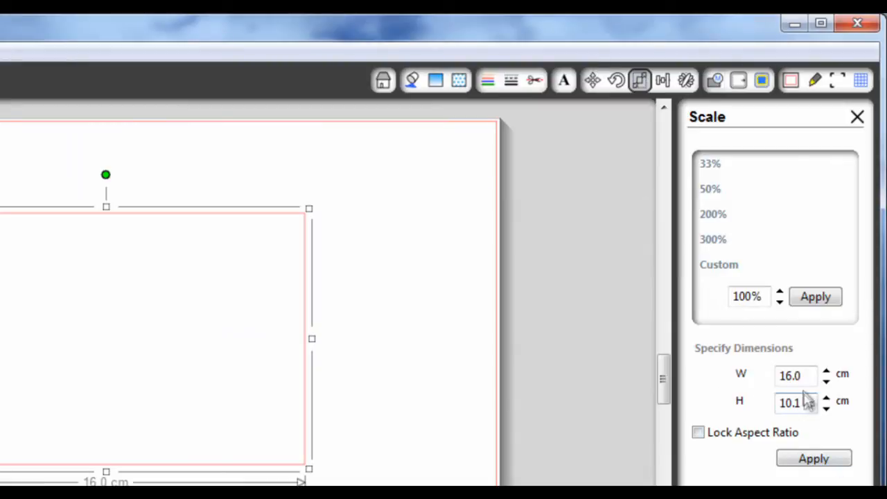
{"action": "triple_click", "coordinate": [796, 374]}
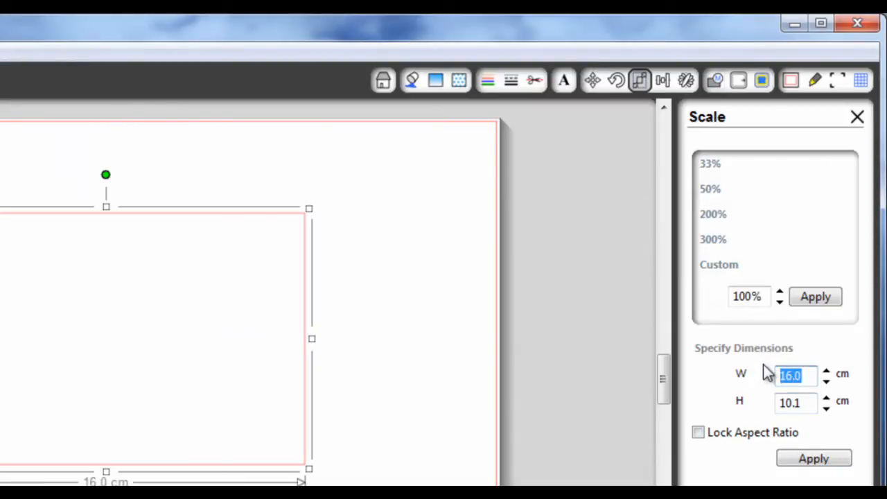
{"action": "type", "text": "10"}
{"action": "left_click", "coordinate": [797, 404]}
{"action": "type", "text": "14.8"}
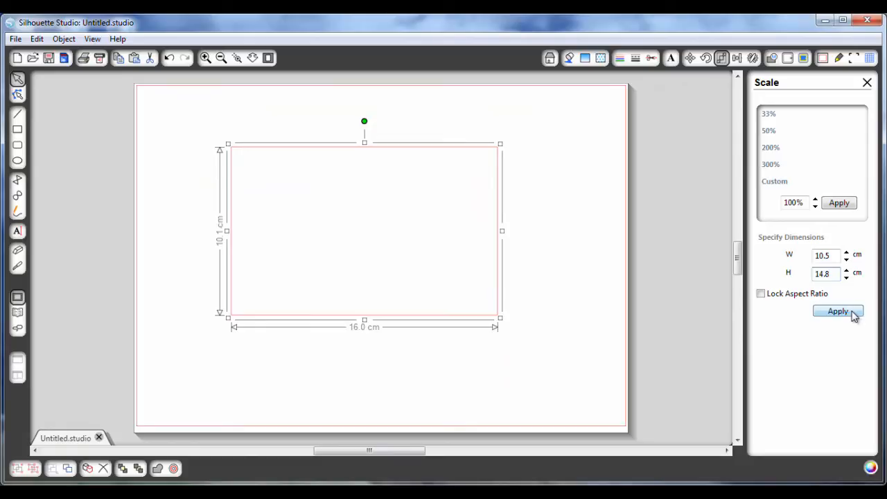
{"action": "left_click", "coordinate": [837, 311]}
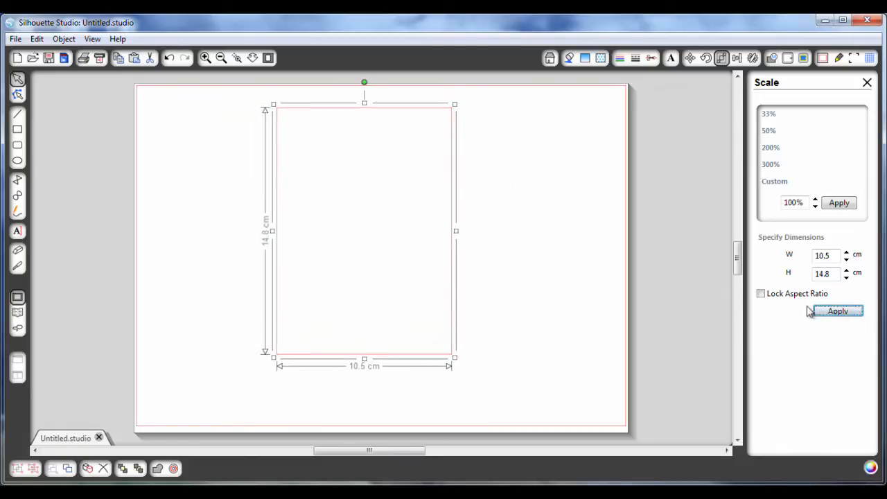
{"action": "mouse_move", "coordinate": [471, 209]}
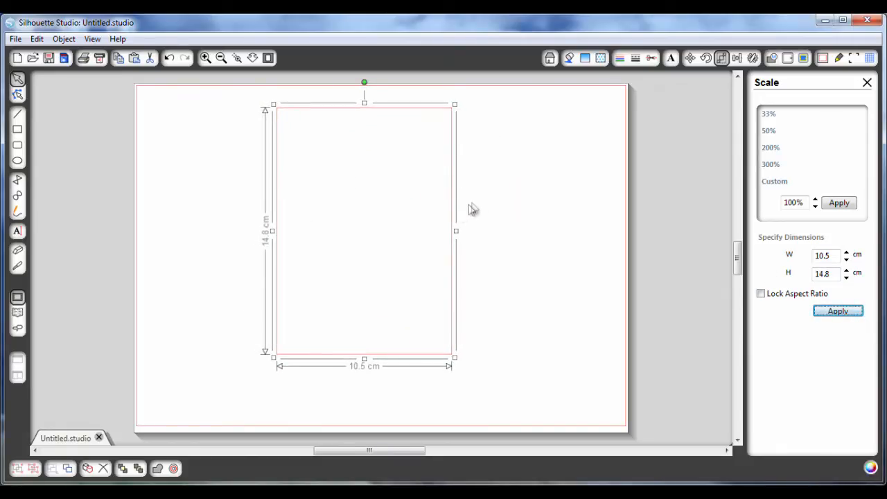
{"action": "mouse_move", "coordinate": [456, 192]}
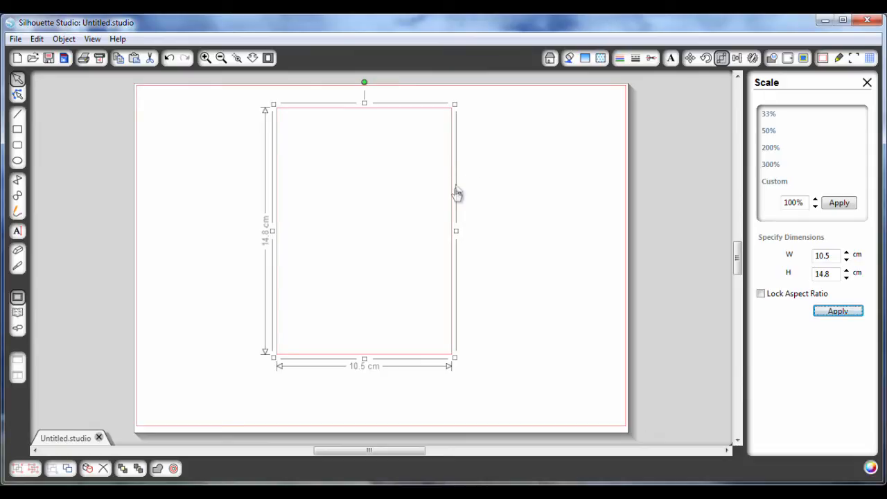
{"action": "mouse_move", "coordinate": [482, 153]}
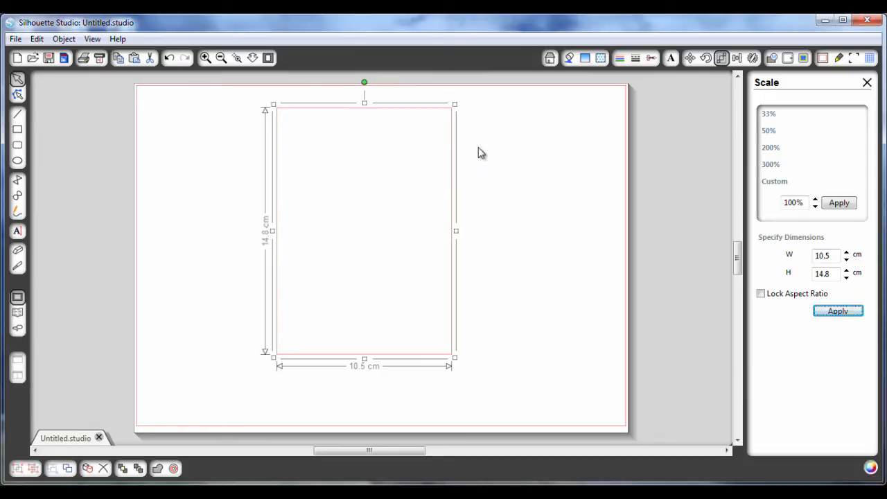
{"action": "mouse_move", "coordinate": [311, 119]}
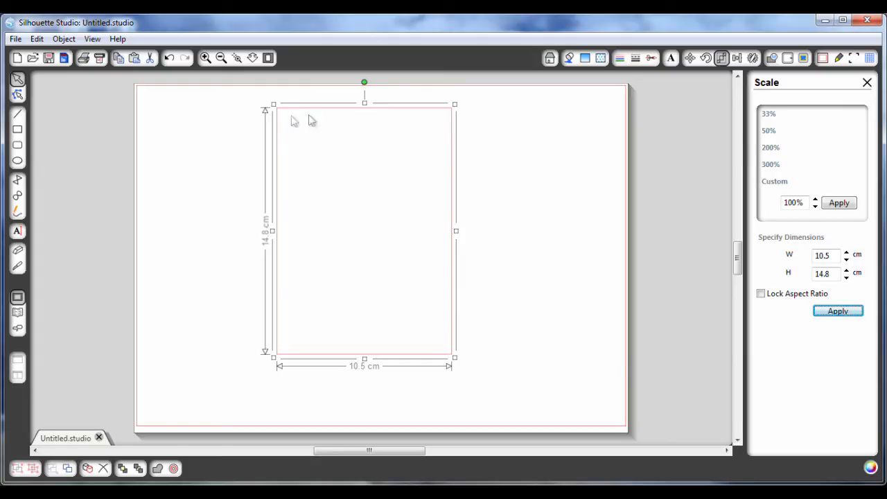
{"action": "mouse_move", "coordinate": [419, 116]}
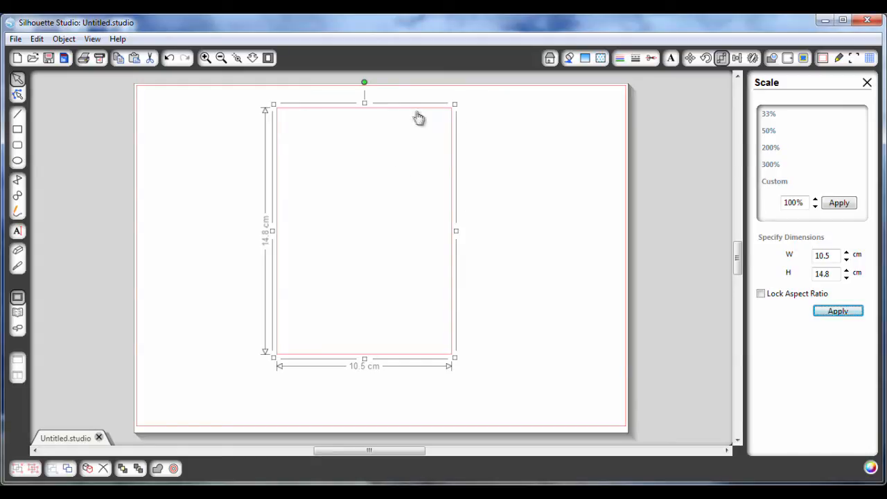
{"action": "mouse_move", "coordinate": [359, 113]}
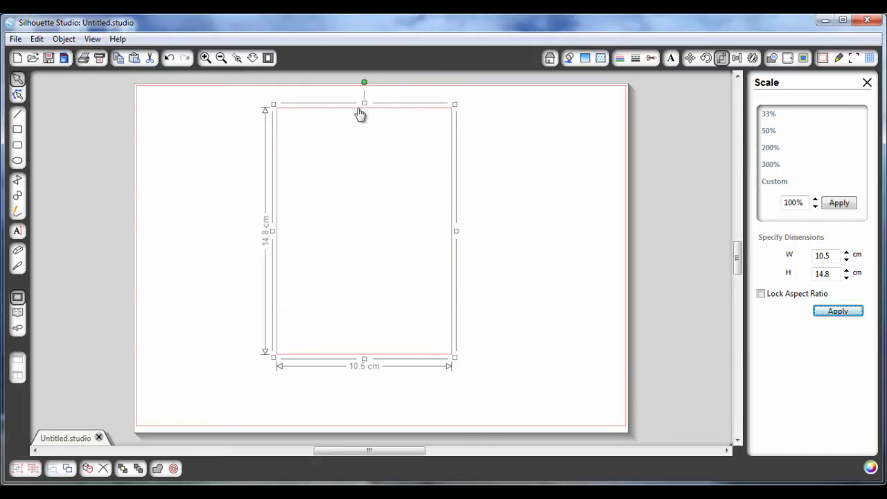
{"action": "mouse_move", "coordinate": [378, 113]}
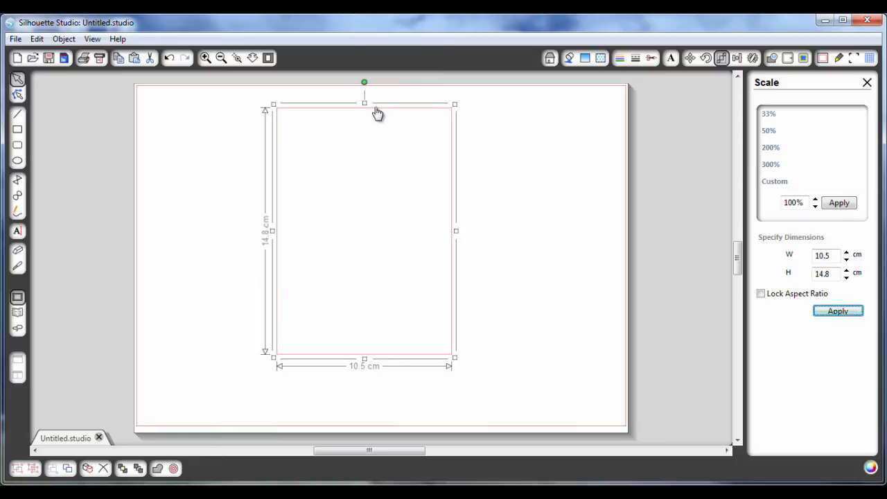
{"action": "mouse_move", "coordinate": [319, 128]}
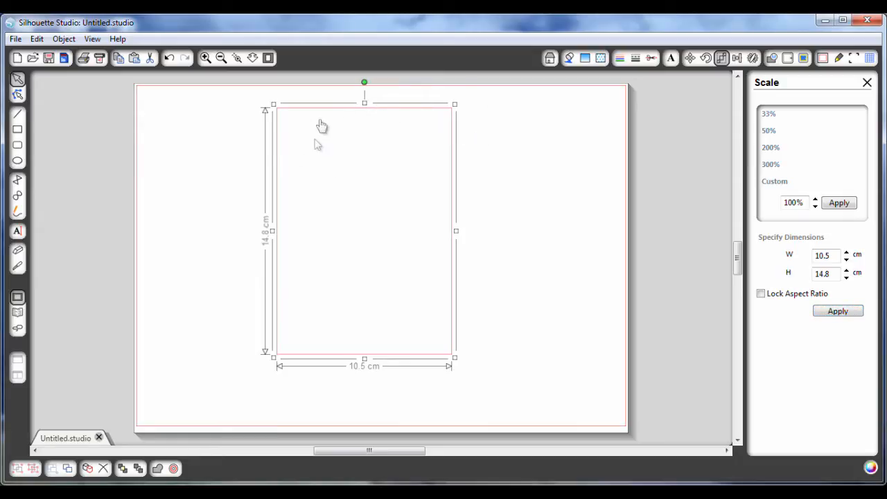
{"action": "mouse_move", "coordinate": [398, 167]}
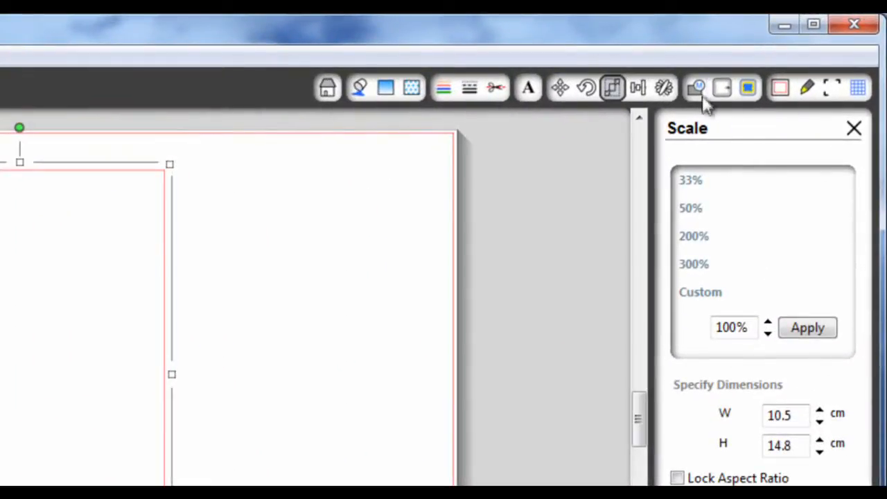
Apply a 0.4 cm square-cornered offset outline around the card rectangle, then deselect
{"action": "left_click", "coordinate": [722, 88]}
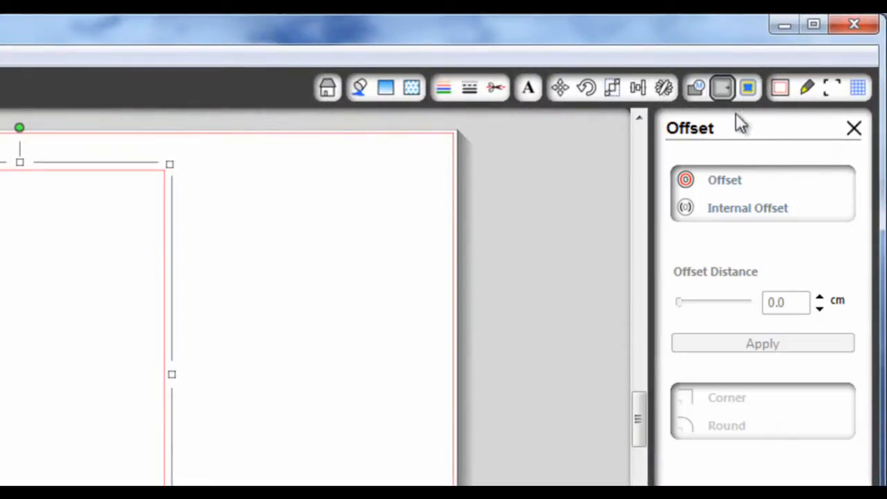
{"action": "mouse_move", "coordinate": [738, 236]}
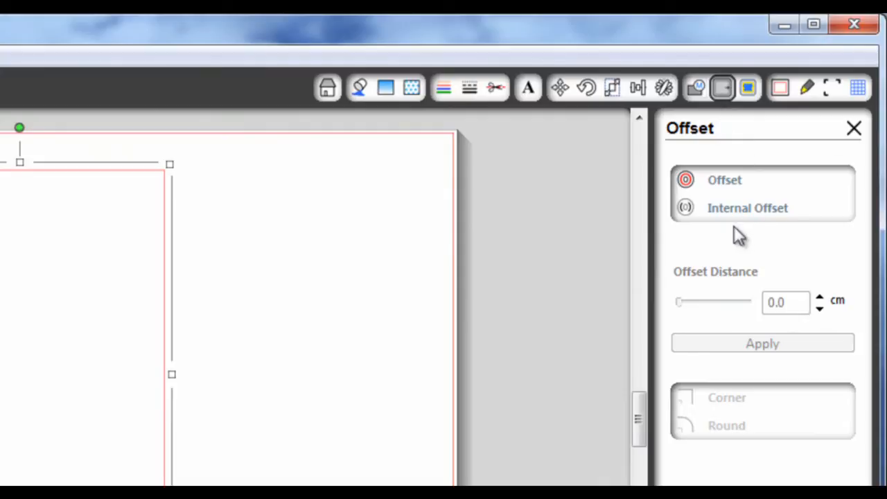
{"action": "mouse_move", "coordinate": [743, 214]}
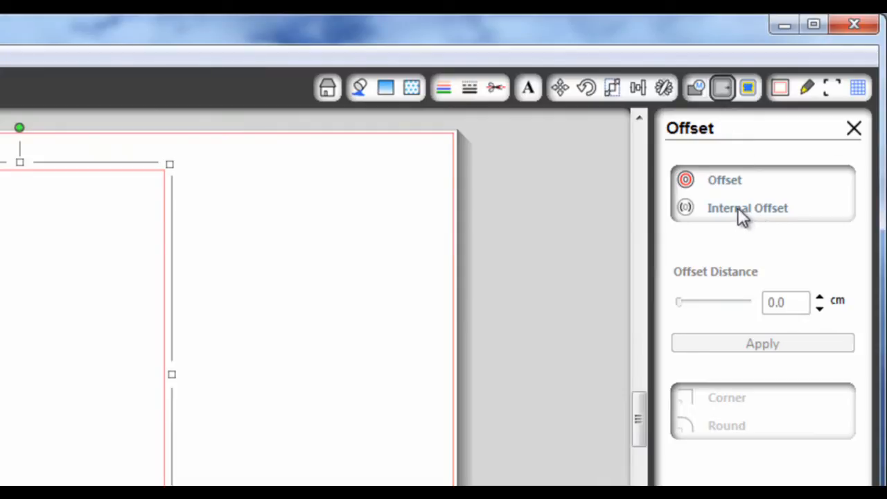
{"action": "left_click", "coordinate": [819, 296]}
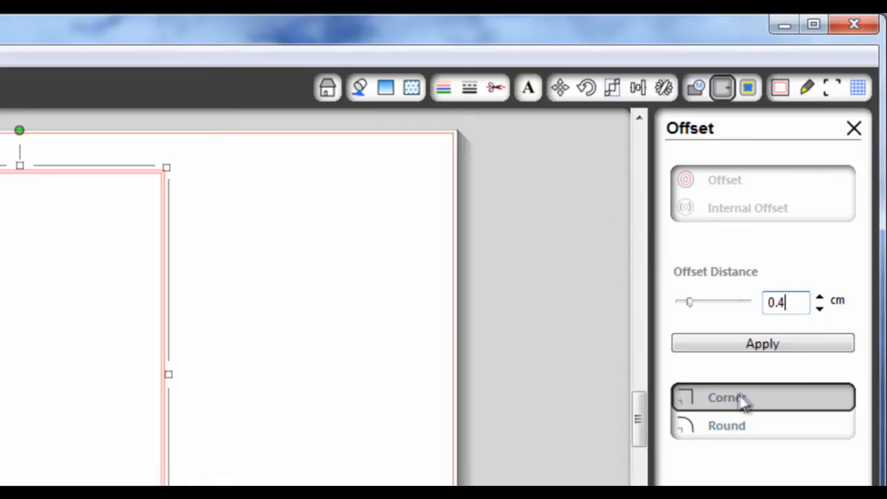
{"action": "left_click", "coordinate": [761, 343]}
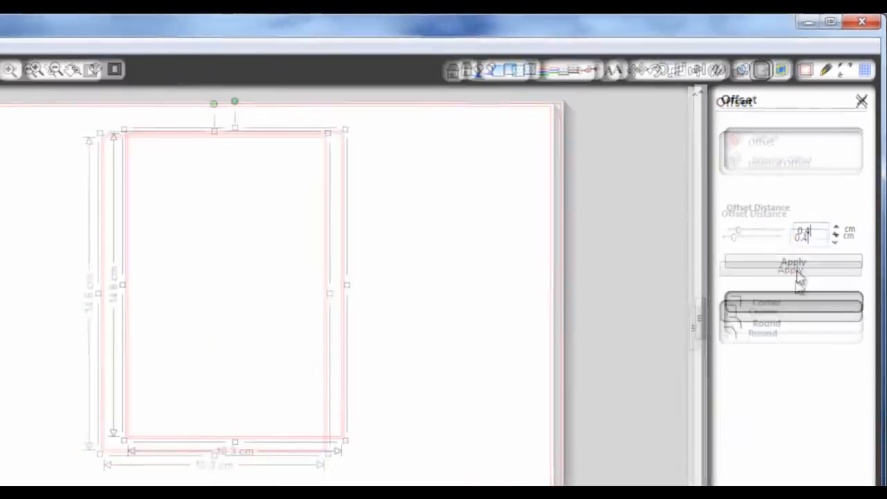
{"action": "left_click", "coordinate": [793, 270]}
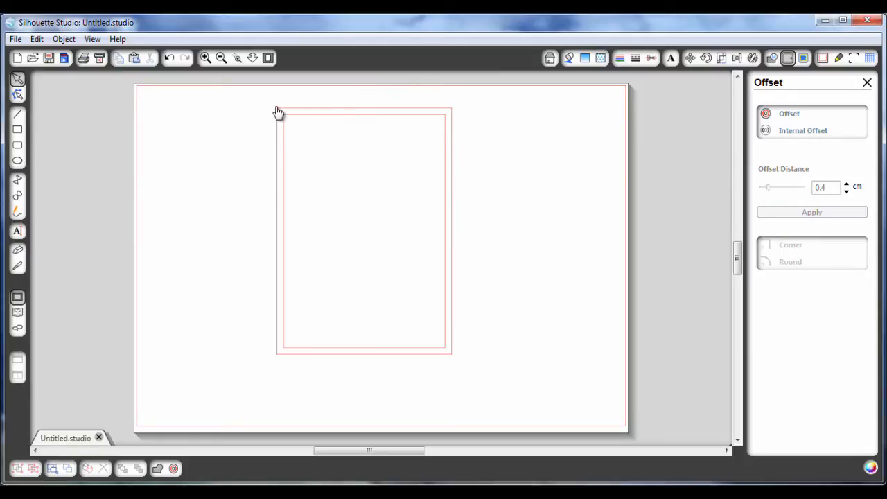
{"action": "mouse_move", "coordinate": [454, 182]}
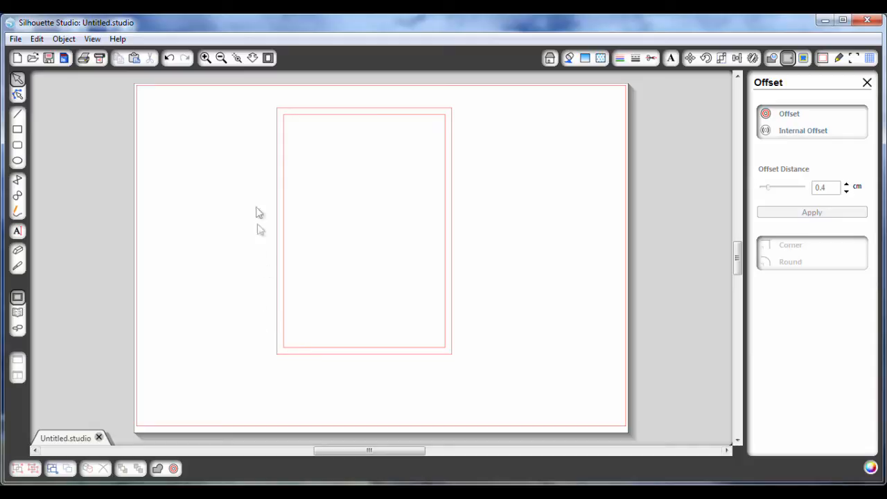
{"action": "mouse_move", "coordinate": [610, 300]}
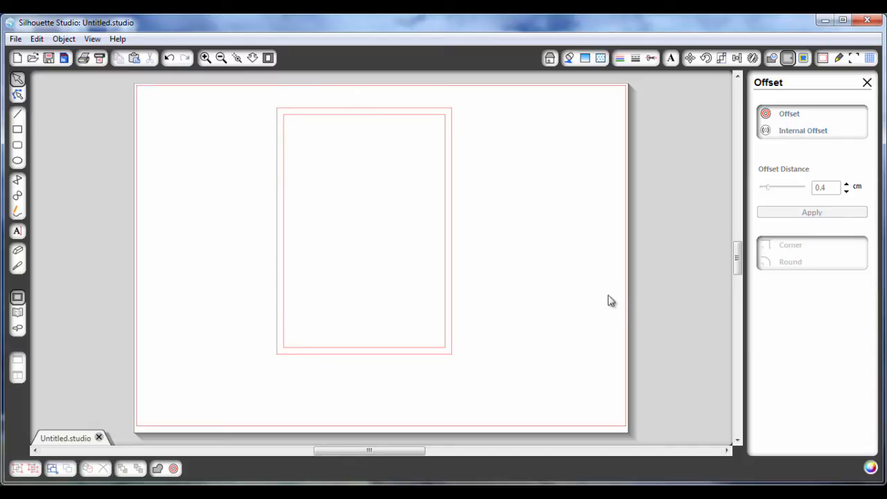
{"action": "mouse_move", "coordinate": [461, 207]}
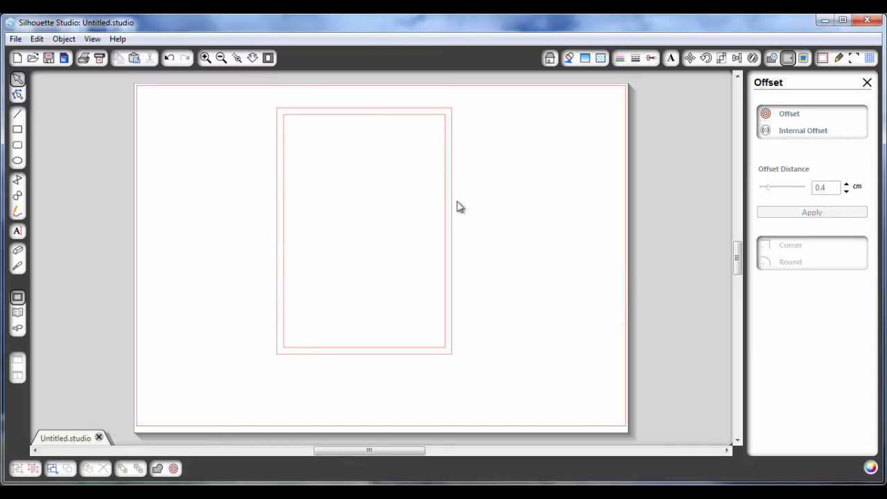
{"action": "mouse_move", "coordinate": [454, 108]}
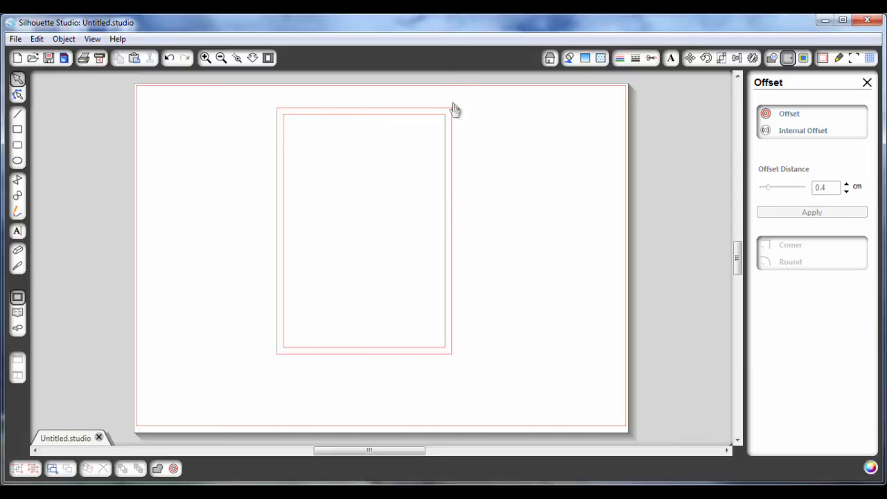
Park the outer offset outline off the page to the left and select the inner rectangle
{"action": "left_click", "coordinate": [364, 229]}
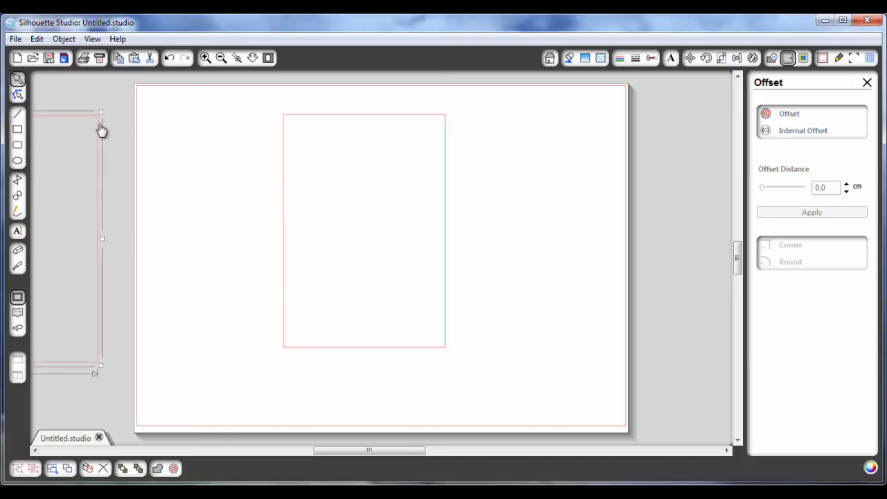
{"action": "left_click", "coordinate": [363, 229]}
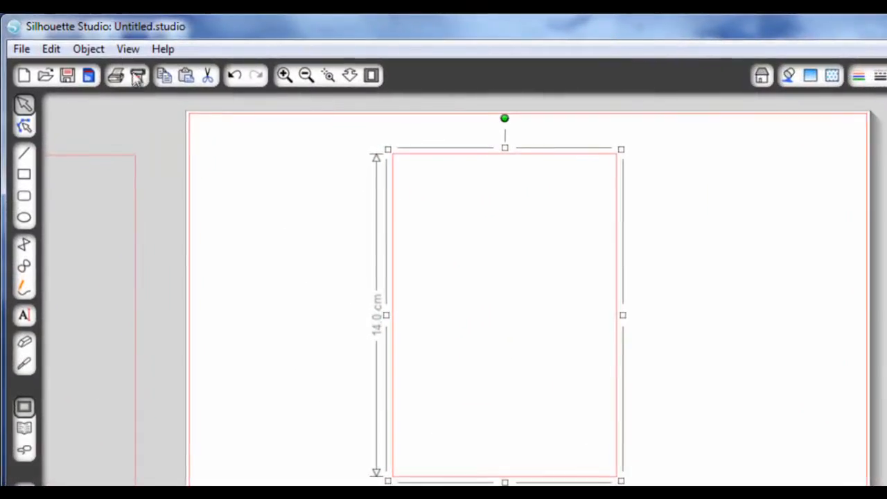
Open My Library to Recent Downloads and pick the background lace - circle design
{"action": "left_click", "coordinate": [21, 49]}
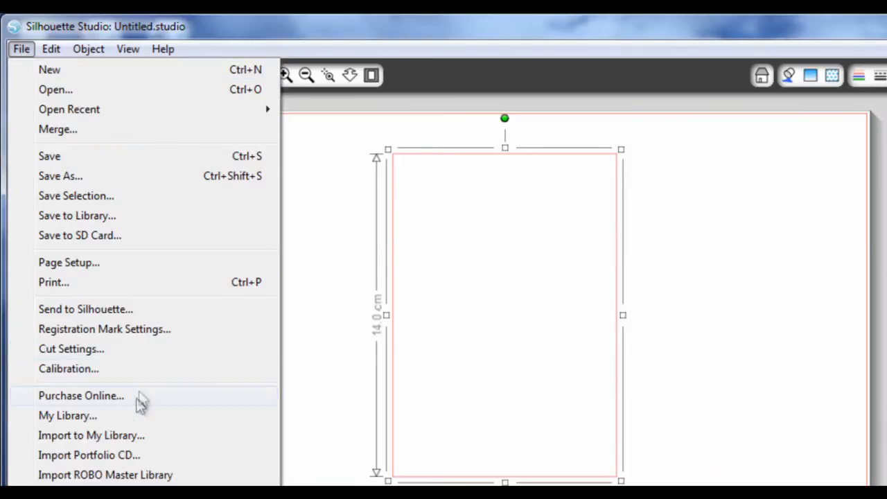
{"action": "left_click", "coordinate": [68, 415]}
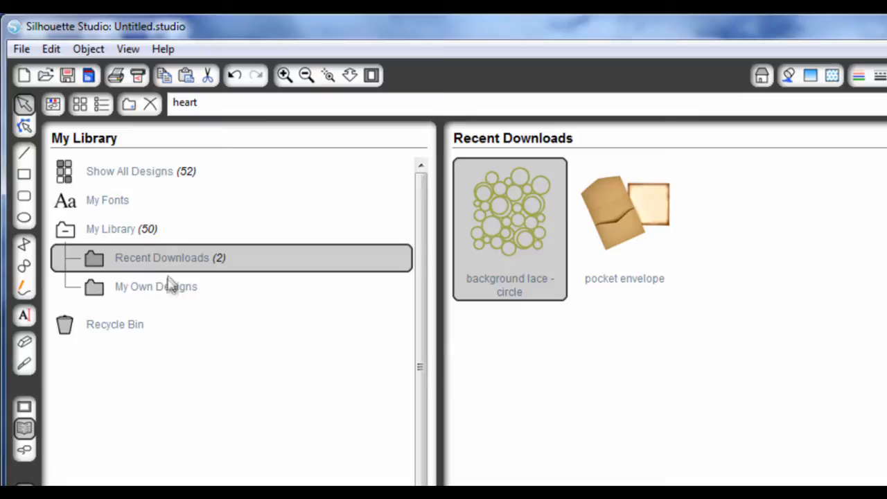
{"action": "mouse_move", "coordinate": [505, 239]}
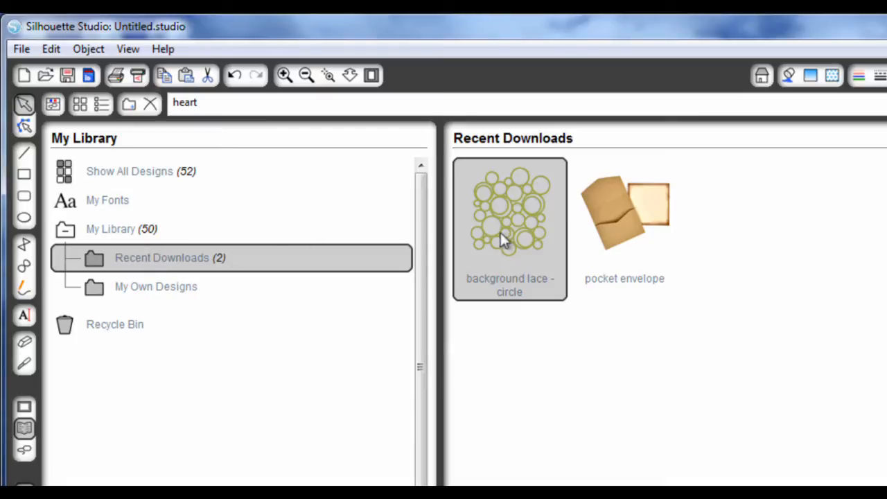
{"action": "mouse_move", "coordinate": [519, 235]}
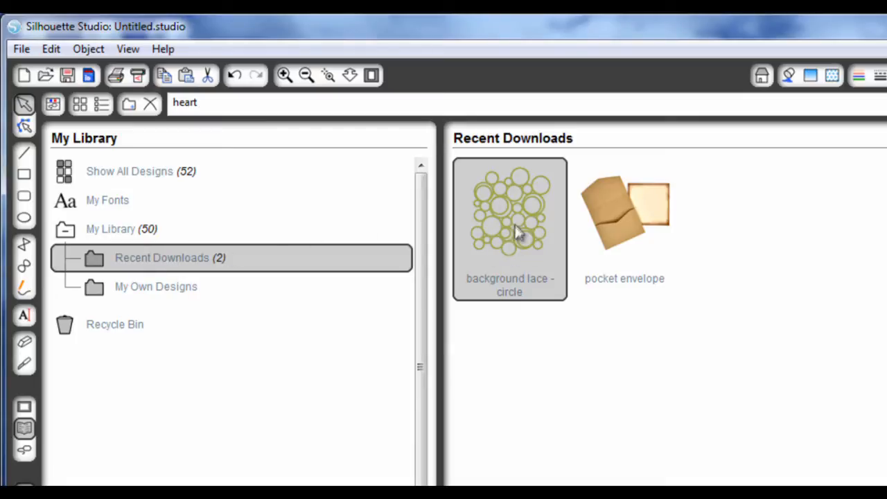
{"action": "mouse_move", "coordinate": [512, 246]}
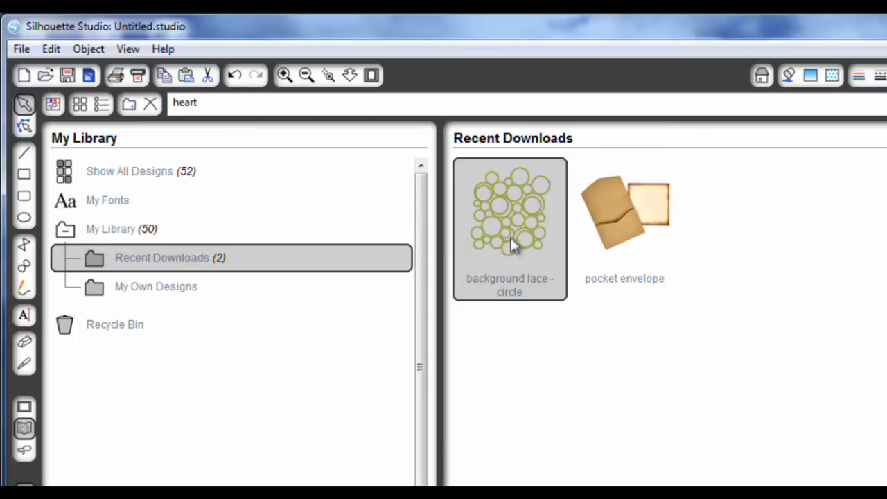
{"action": "left_click", "coordinate": [513, 243]}
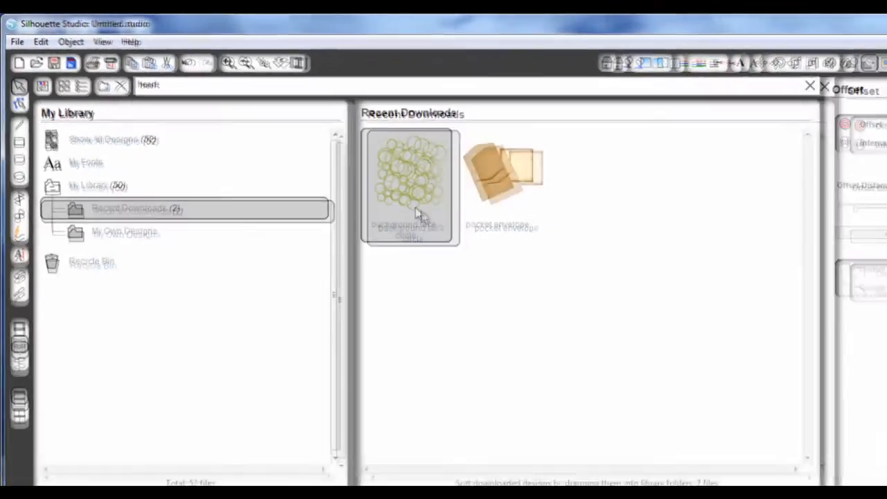
Drop the background lace - circle design onto the page over the card rectangle and select the rectangle
{"action": "double_click", "coordinate": [408, 184]}
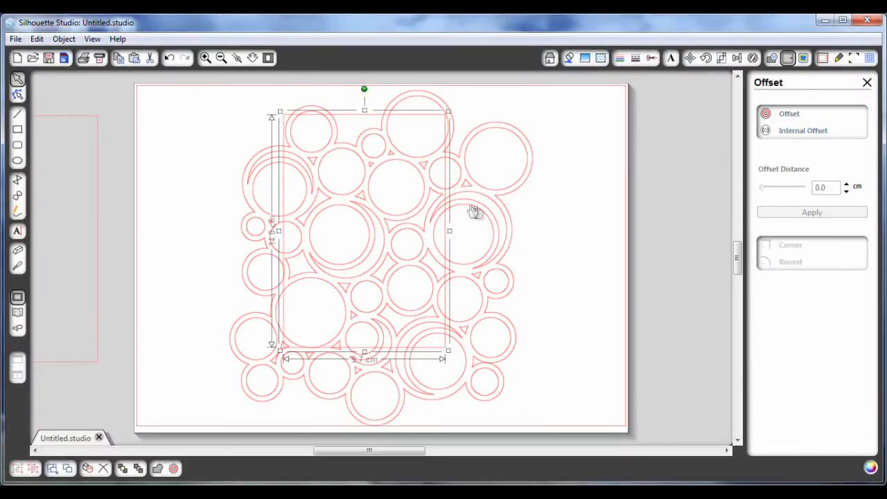
{"action": "mouse_move", "coordinate": [447, 228]}
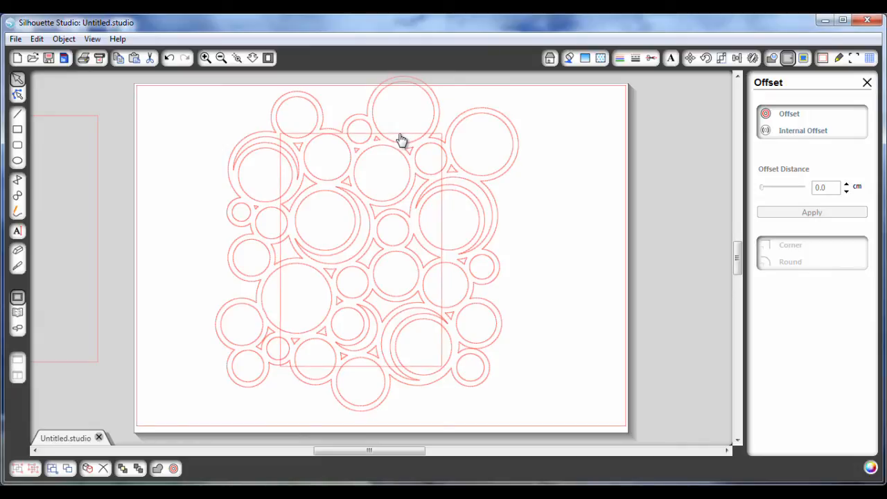
{"action": "left_click", "coordinate": [256, 215]}
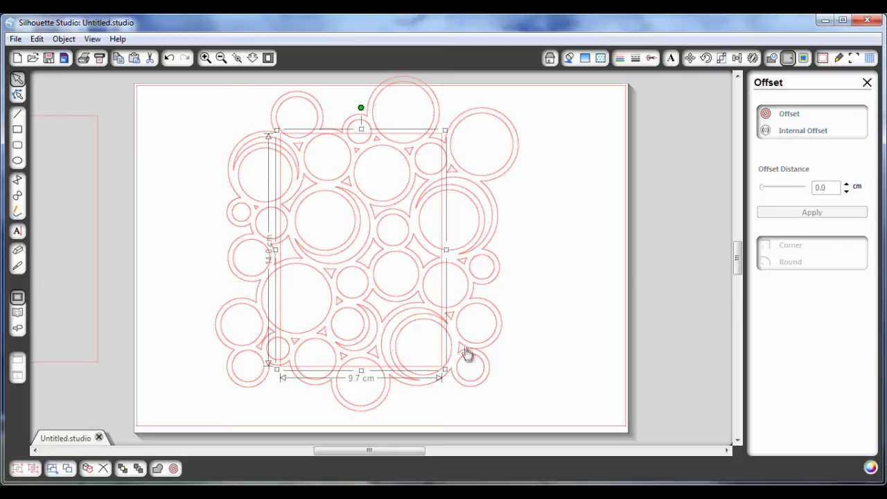
{"action": "mouse_move", "coordinate": [262, 249]}
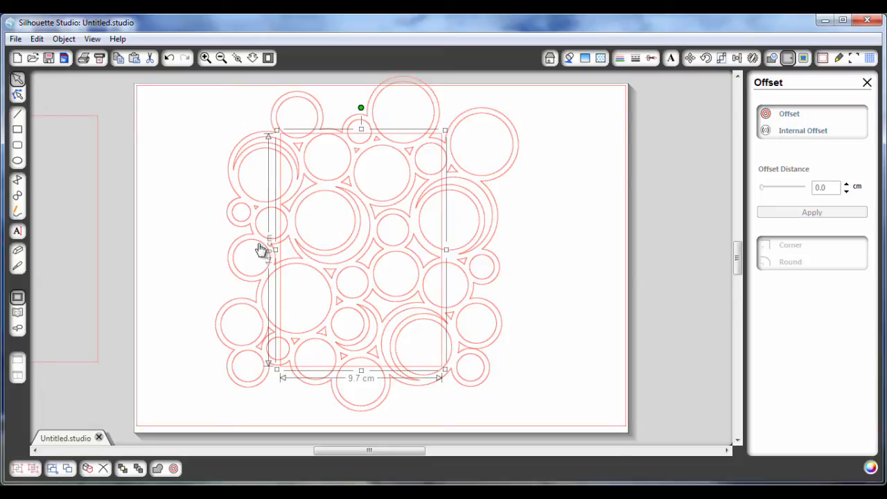
{"action": "mouse_move", "coordinate": [483, 151]}
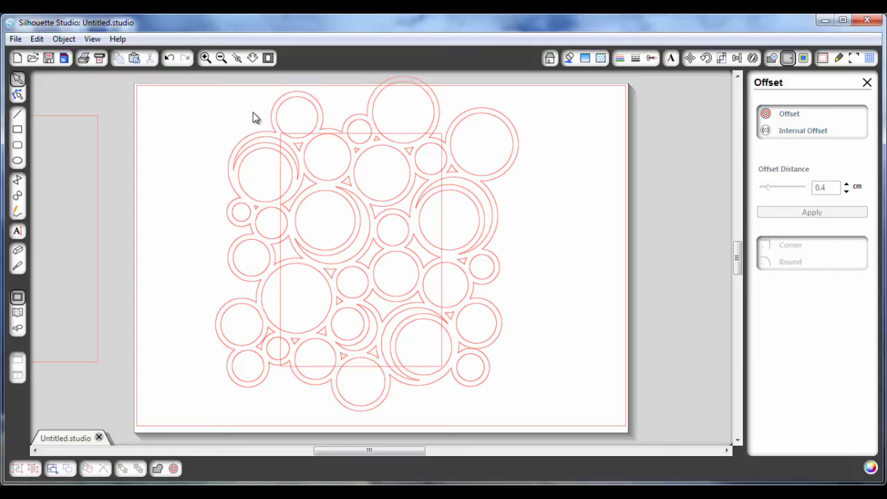
{"action": "mouse_move", "coordinate": [215, 90]}
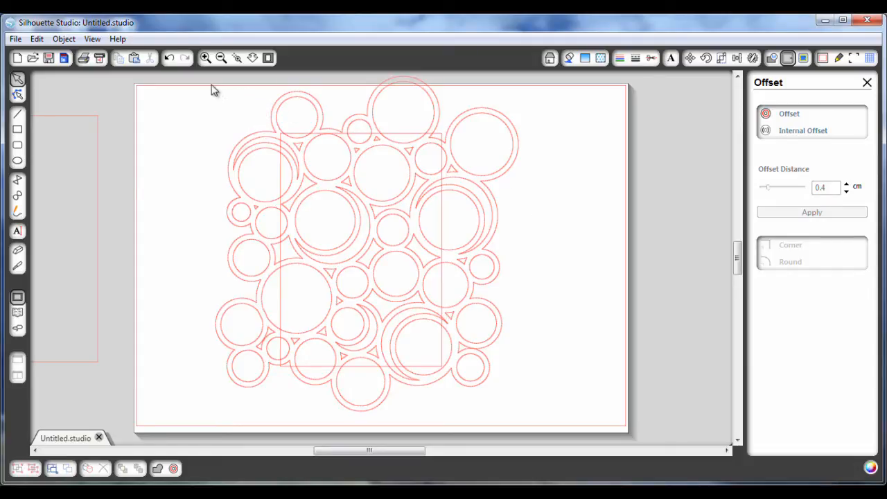
Select the lace design and rectangle together and bring up the Modify shape-combining options
{"action": "left_click_drag", "start_coordinate": [215, 90], "coordinate": [374, 416]}
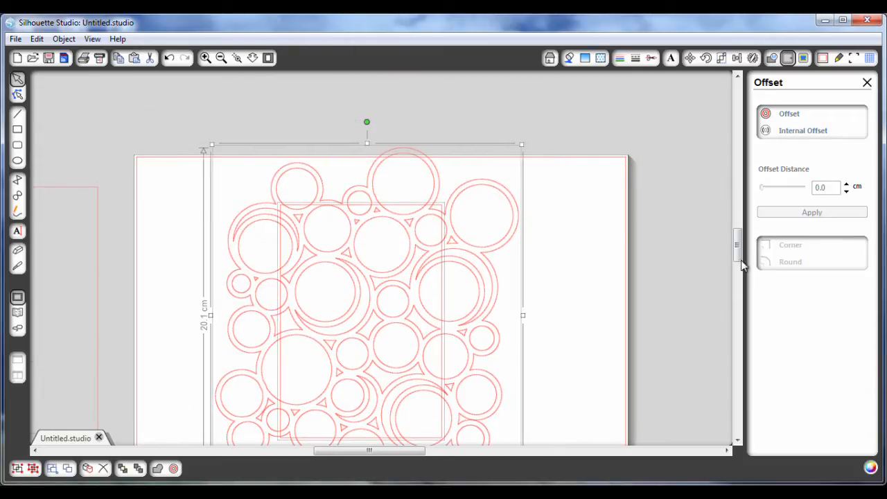
{"action": "scroll", "scroll_direction": "down", "scroll_amount": 3}
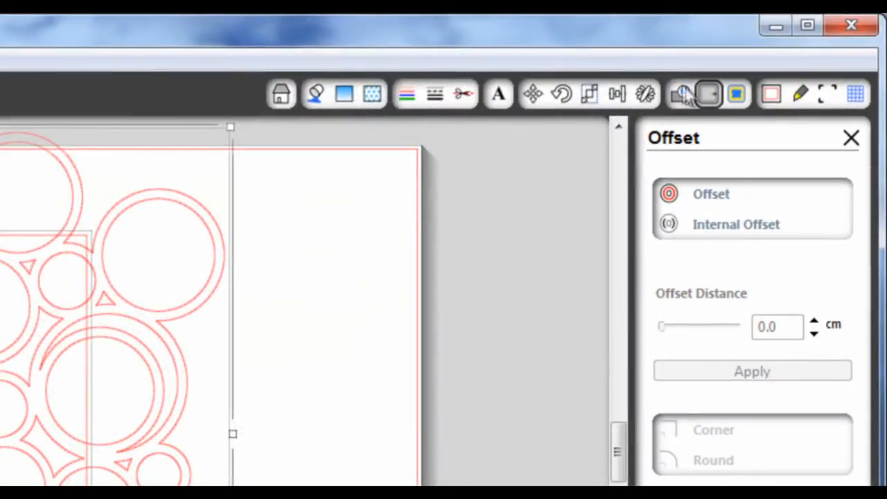
{"action": "left_click", "coordinate": [681, 94]}
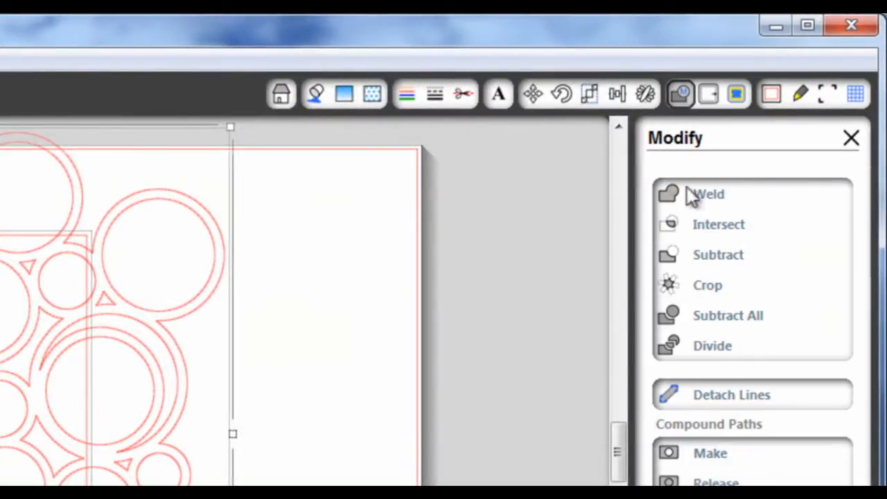
{"action": "mouse_move", "coordinate": [776, 215]}
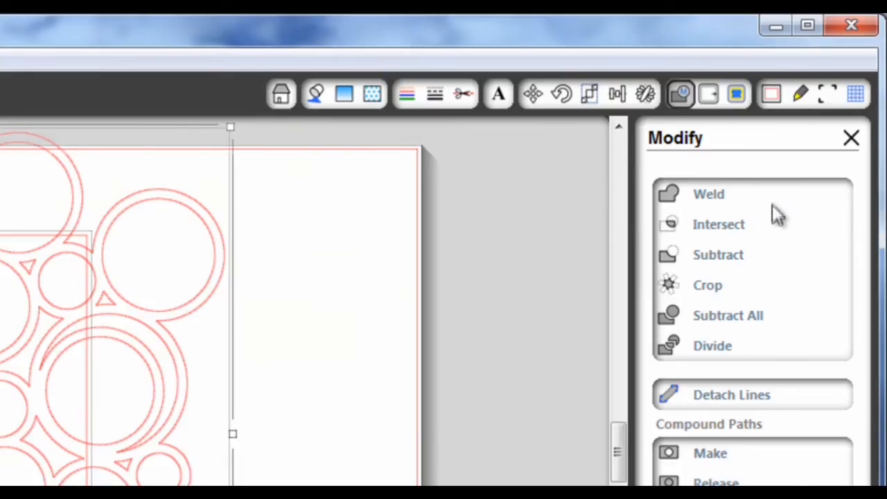
{"action": "mouse_move", "coordinate": [669, 271]}
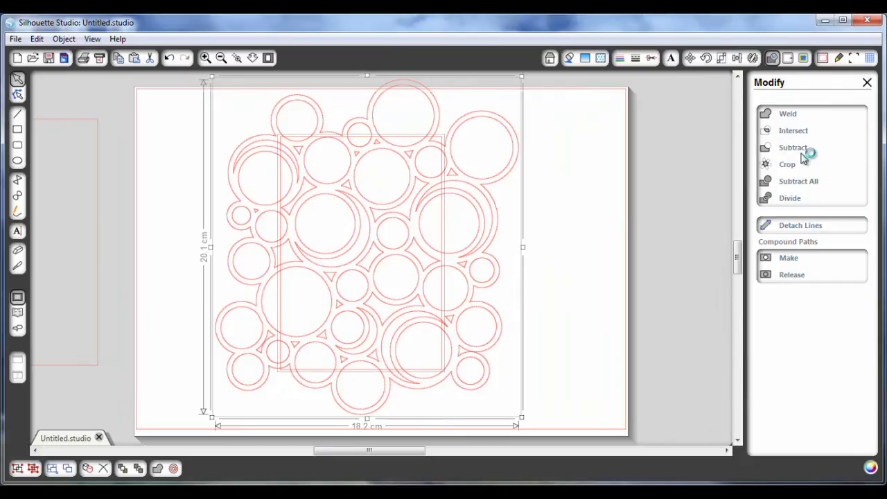
{"action": "mouse_move", "coordinate": [619, 251]}
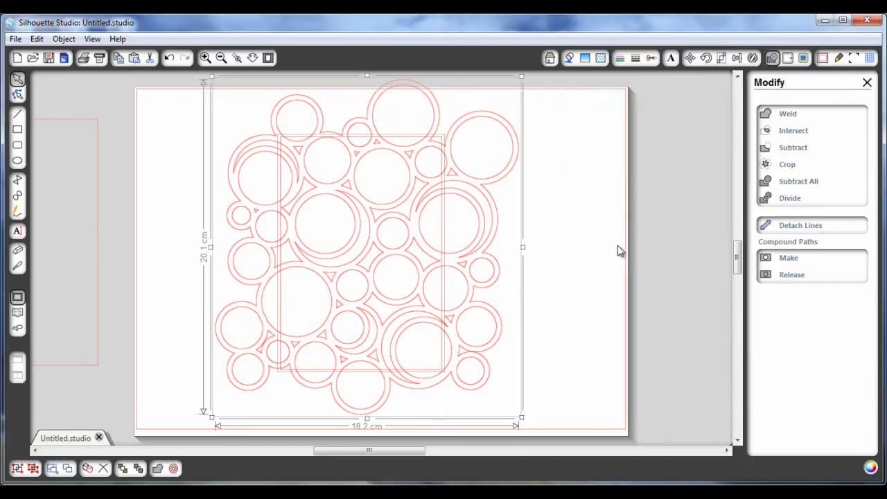
{"action": "mouse_move", "coordinate": [274, 194]}
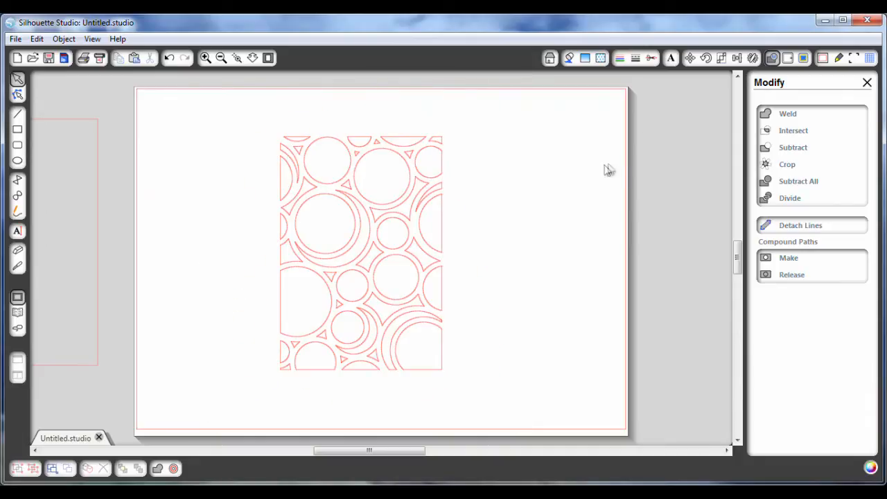
{"action": "mouse_move", "coordinate": [102, 255]}
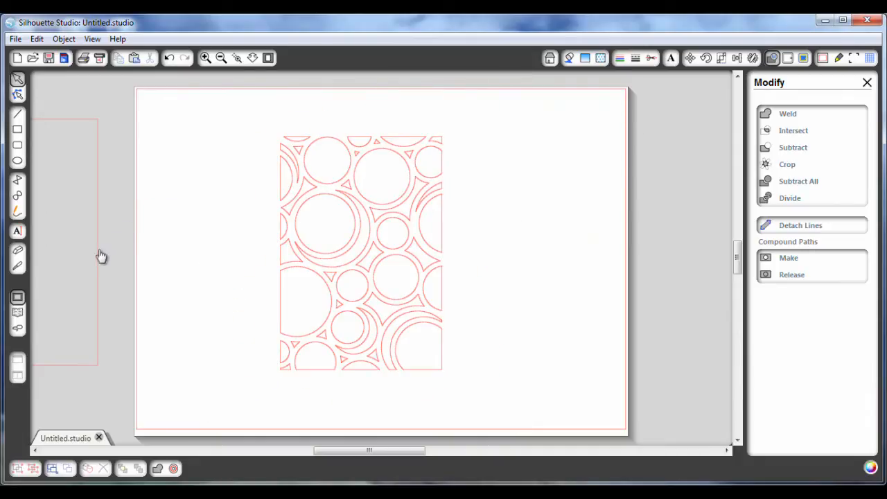
Check the lace panel is 9.7 × 14.0 cm, move it aside and leave the 10.5 × 14.8 cm rectangle on the page
{"action": "left_click", "coordinate": [361, 253]}
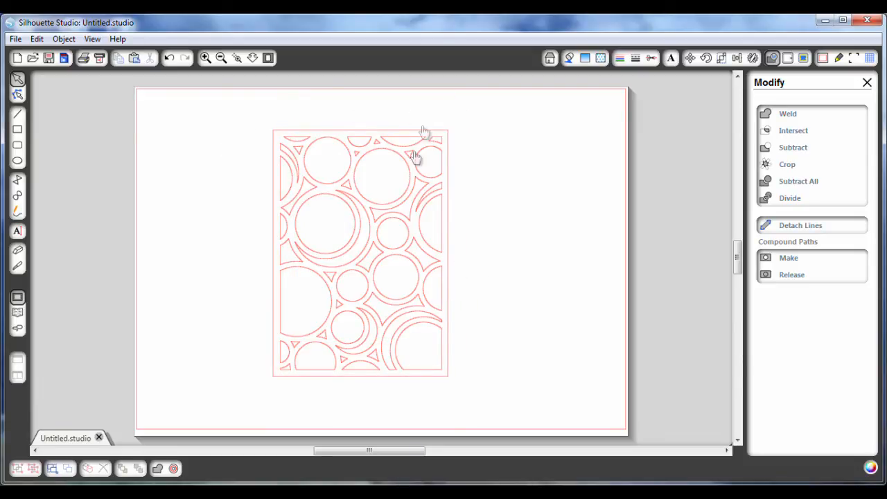
{"action": "mouse_move", "coordinate": [407, 284]}
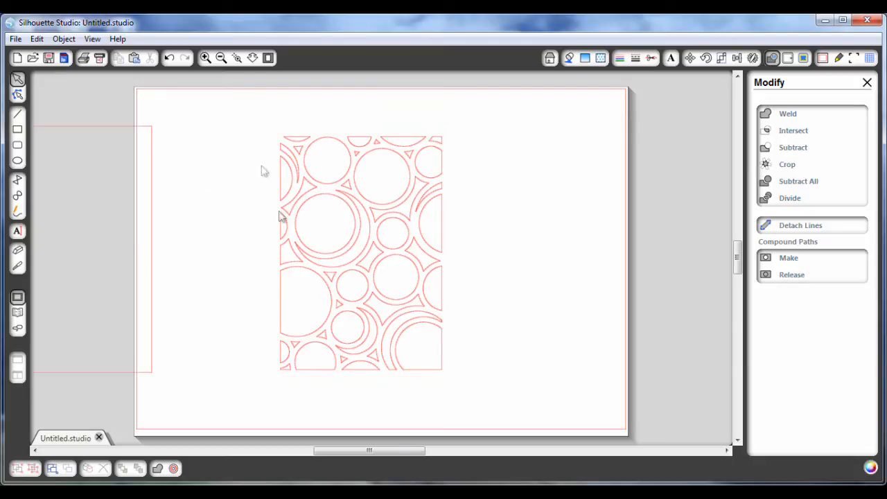
{"action": "left_click", "coordinate": [361, 253]}
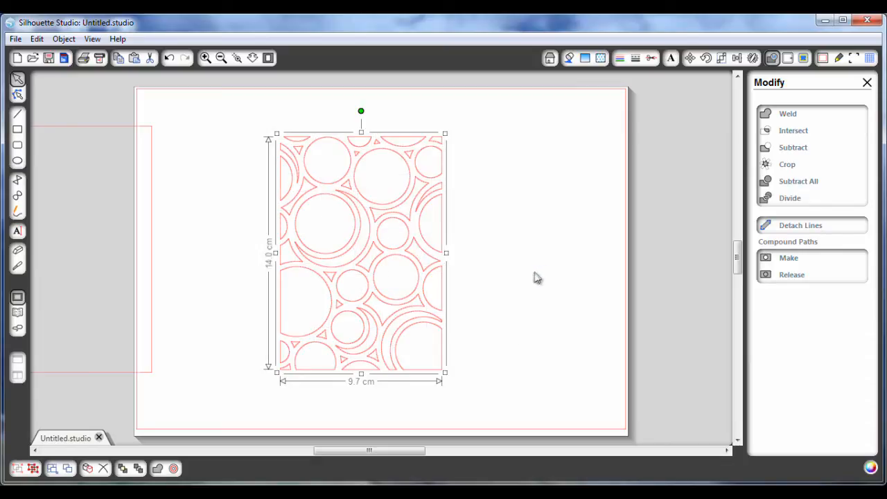
{"action": "mouse_move", "coordinate": [416, 231]}
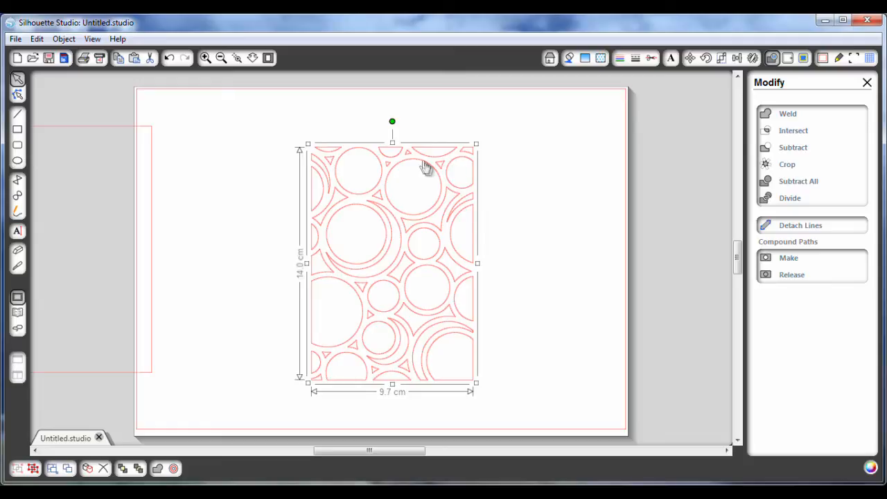
{"action": "mouse_move", "coordinate": [368, 210]}
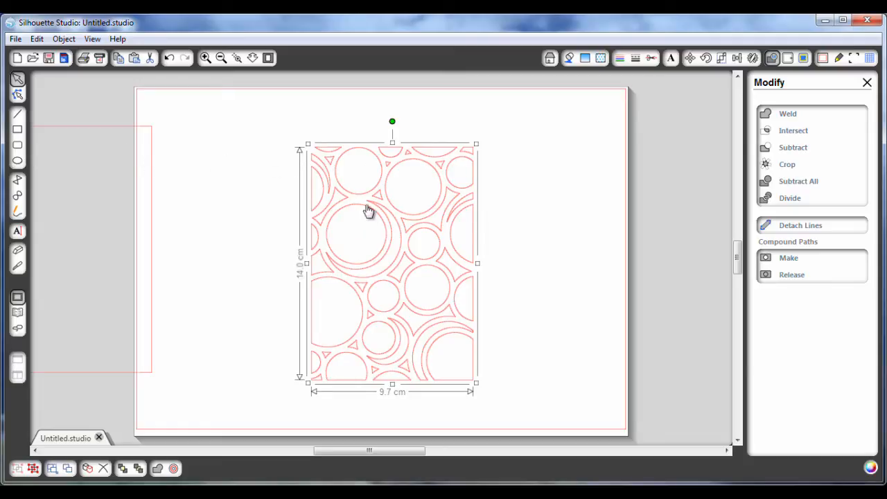
{"action": "right_click", "coordinate": [367, 211]}
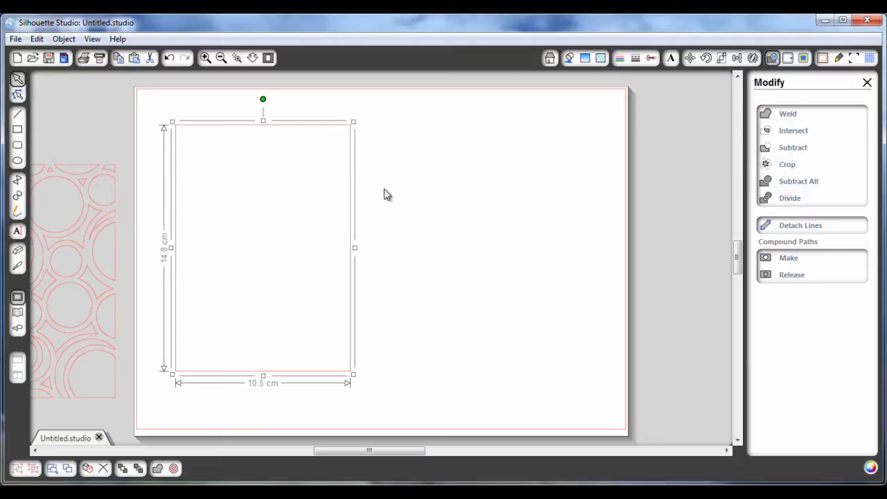
{"action": "mouse_move", "coordinate": [368, 222]}
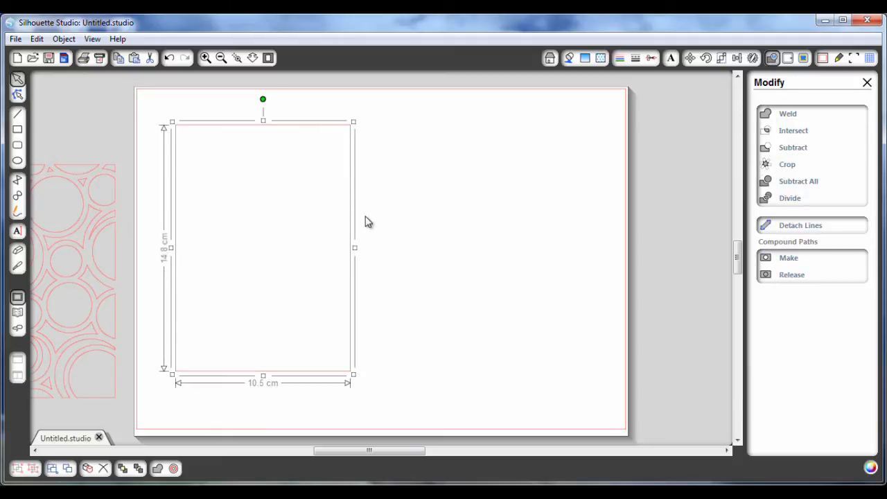
Duplicate the 10.5 × 14.8 cm rectangle to its right with Replicate's Duplicate Right
{"action": "key", "text": "ctrl"}
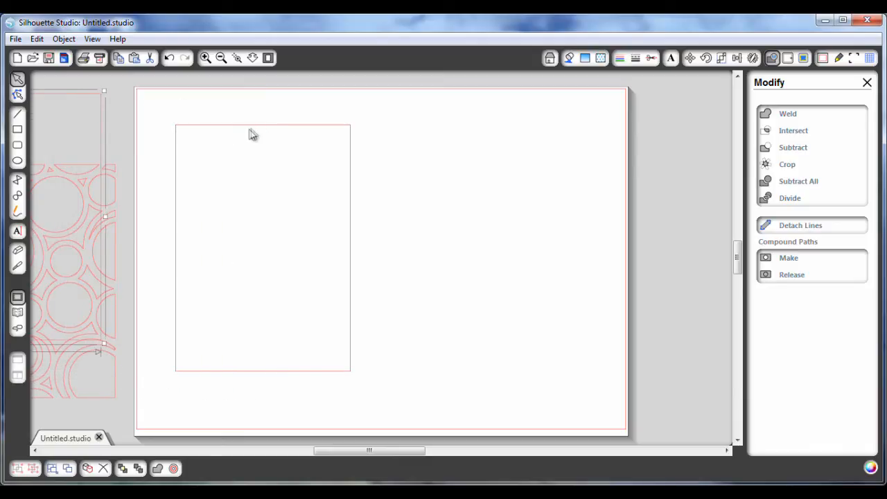
{"action": "mouse_move", "coordinate": [286, 135]}
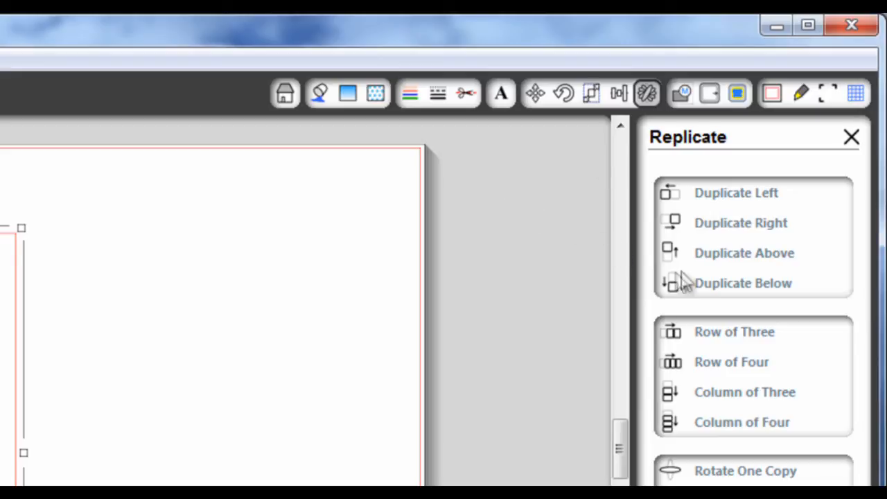
{"action": "mouse_move", "coordinate": [655, 313]}
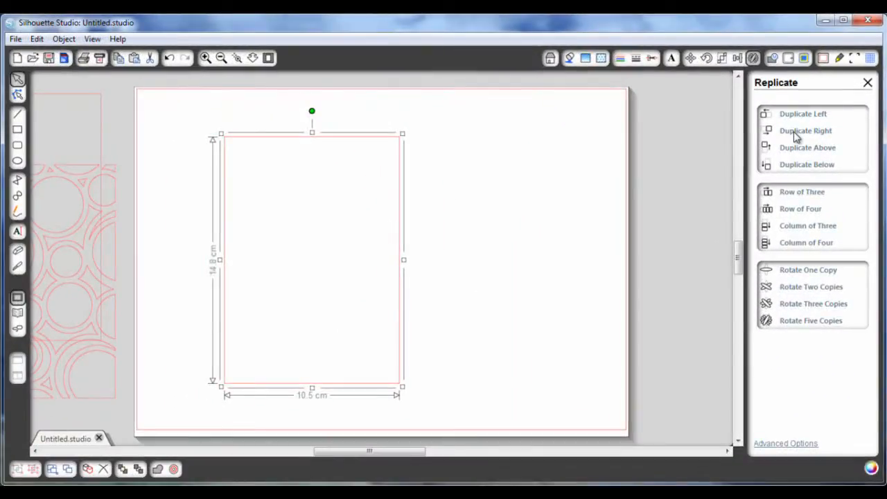
{"action": "left_click", "coordinate": [805, 130]}
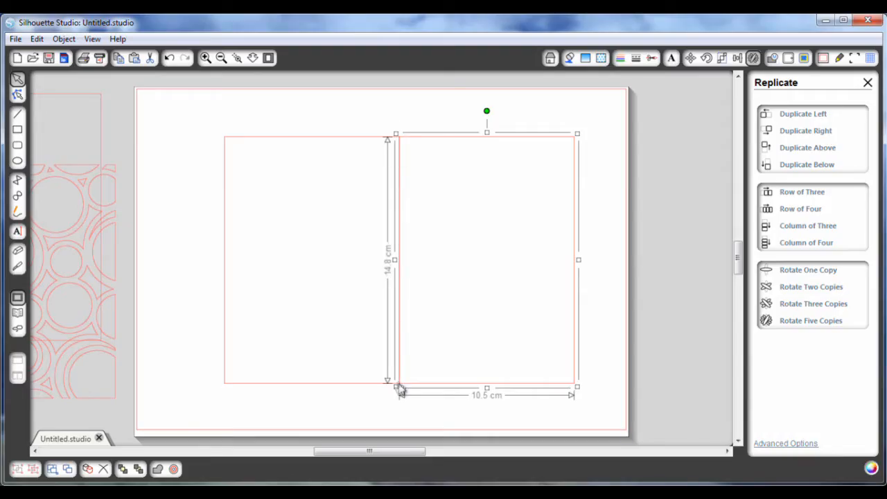
{"action": "mouse_move", "coordinate": [374, 133]}
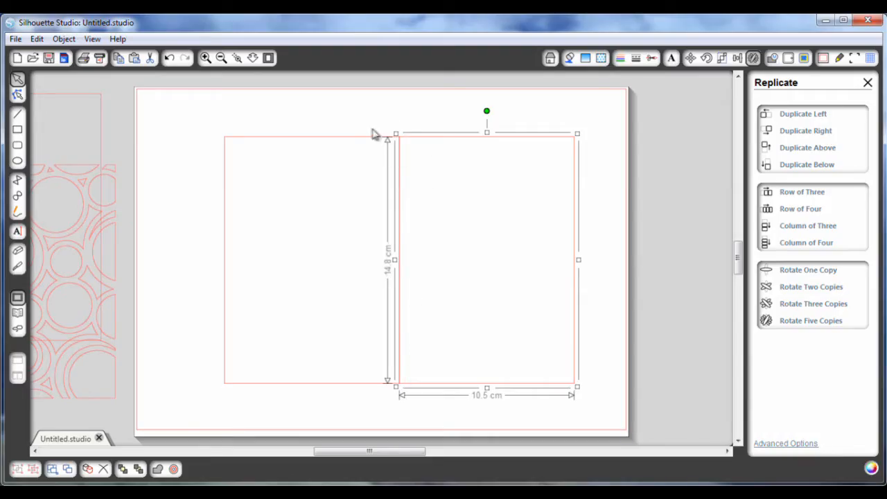
{"action": "mouse_move", "coordinate": [405, 189]}
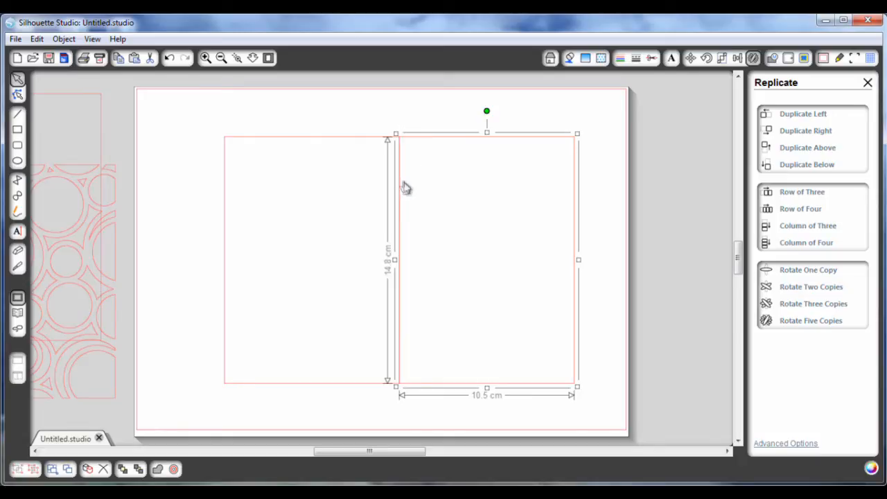
{"action": "mouse_move", "coordinate": [397, 160]}
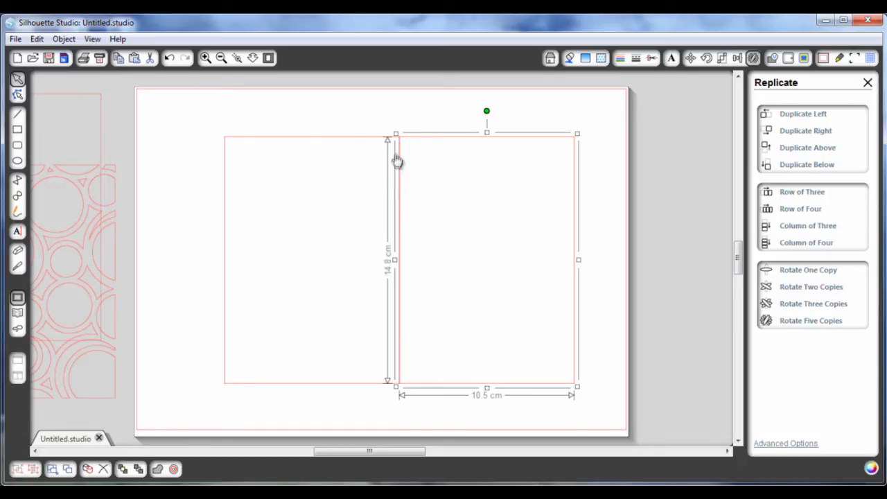
{"action": "mouse_move", "coordinate": [211, 120]}
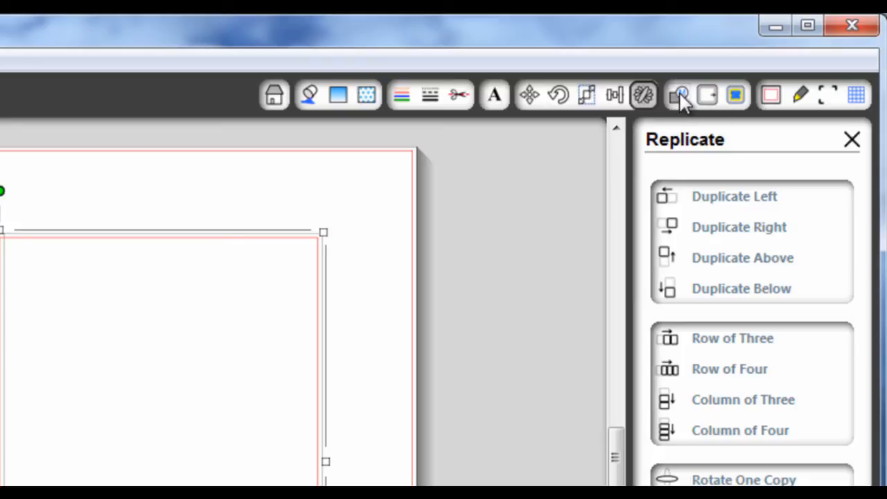
Weld the two rectangles into one 21.0 × 14.8 cm card base and deselect it
{"action": "left_click", "coordinate": [679, 95]}
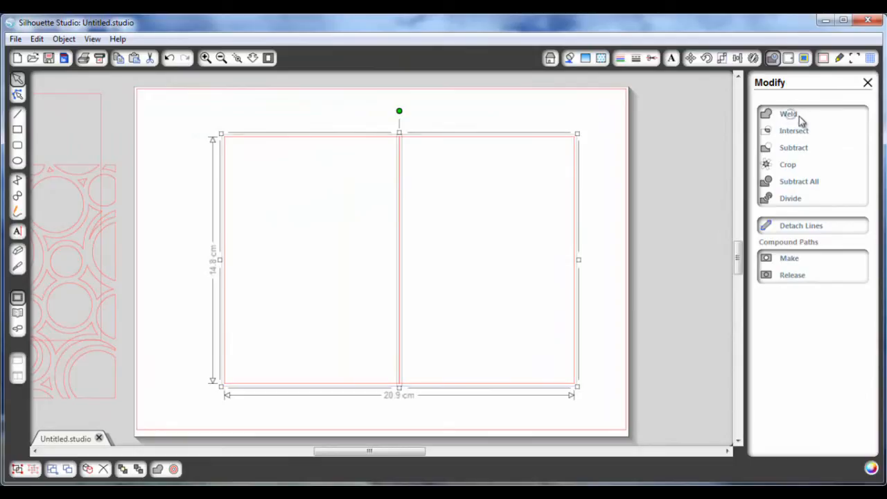
{"action": "left_click", "coordinate": [787, 114]}
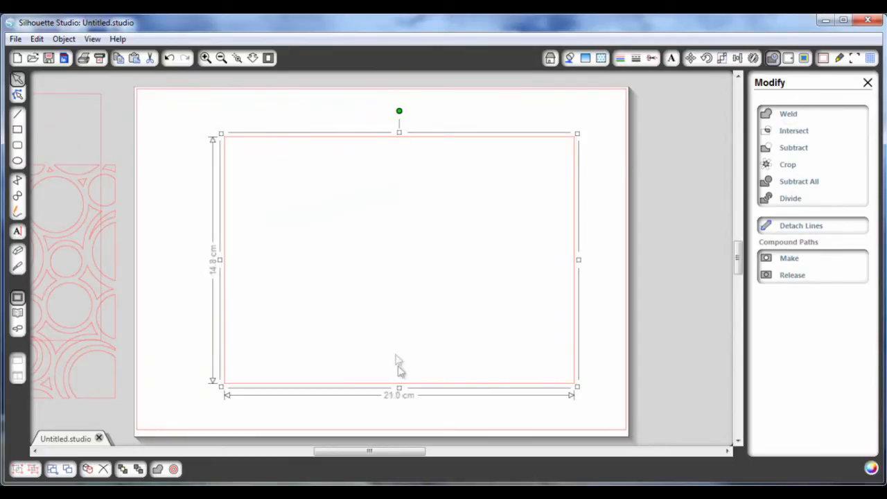
{"action": "mouse_move", "coordinate": [602, 151]}
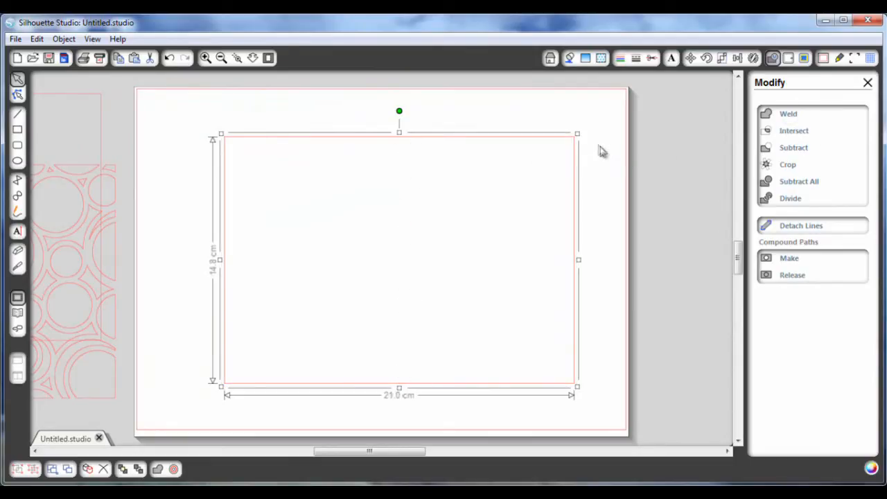
{"action": "left_click", "coordinate": [388, 291]}
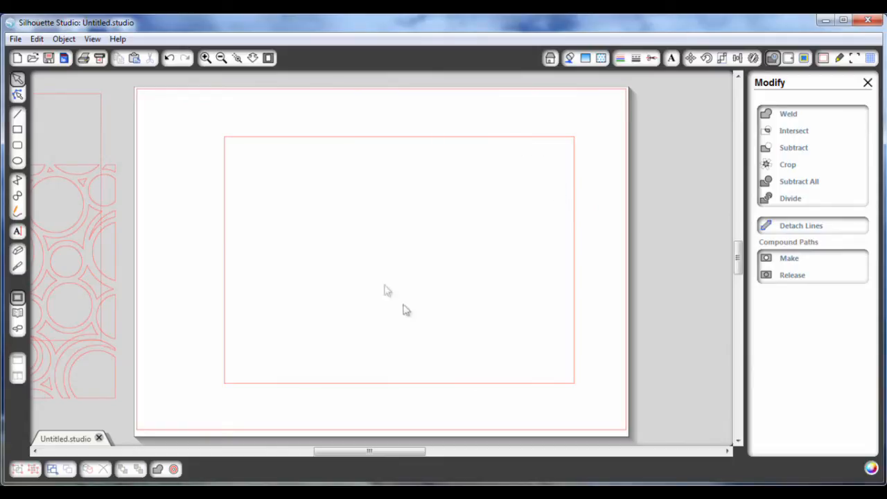
{"action": "mouse_move", "coordinate": [575, 191]}
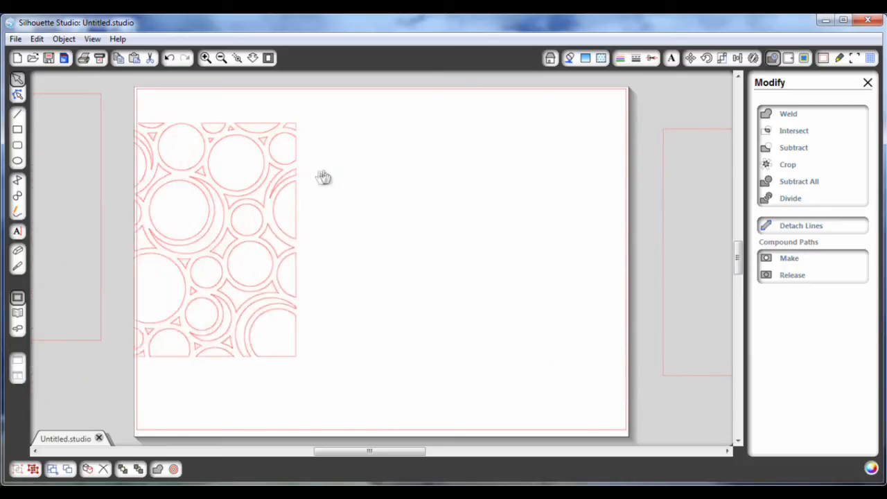
Centre the lace panel and draw a 14.9 cm wide band across its lower part, scaled to H 2.0 cm
{"action": "left_click_drag", "start_coordinate": [215, 236], "coordinate": [375, 260]}
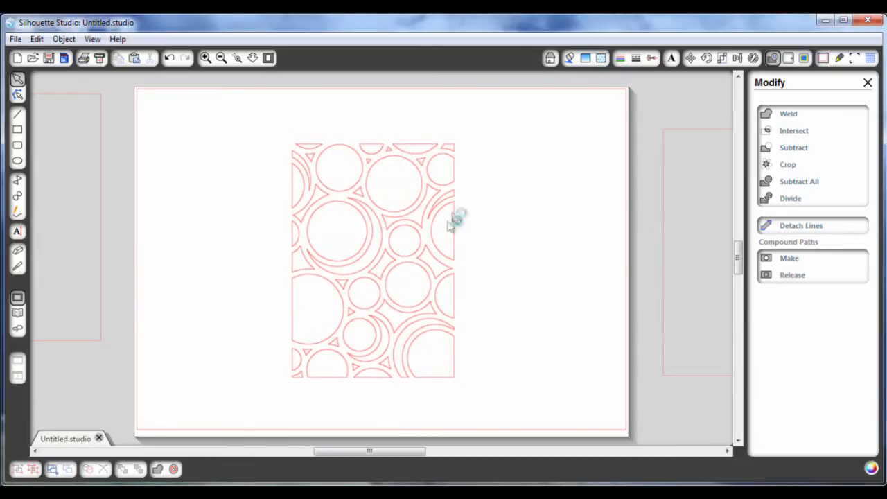
{"action": "mouse_move", "coordinate": [35, 170]}
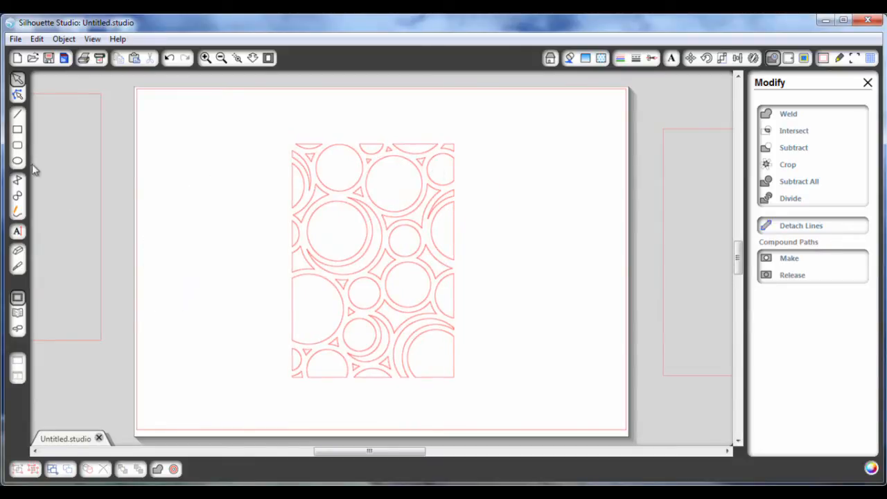
{"action": "mouse_move", "coordinate": [333, 326]}
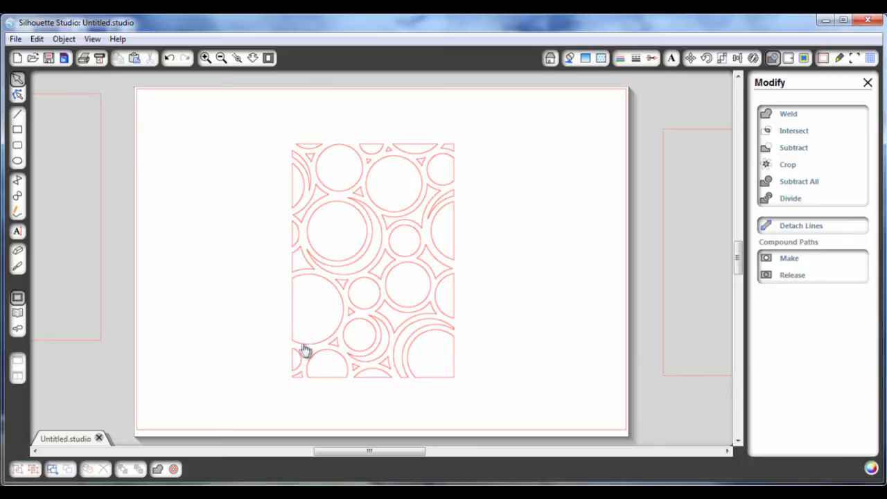
{"action": "mouse_move", "coordinate": [290, 314]}
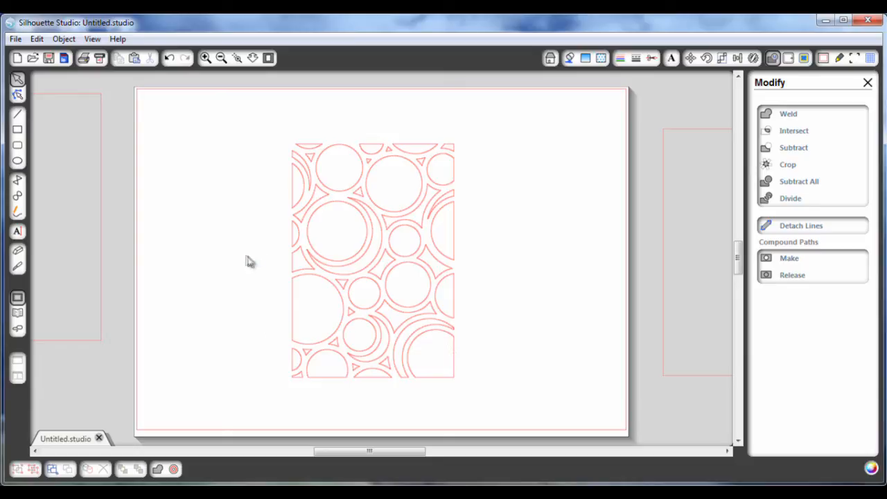
{"action": "mouse_move", "coordinate": [399, 316]}
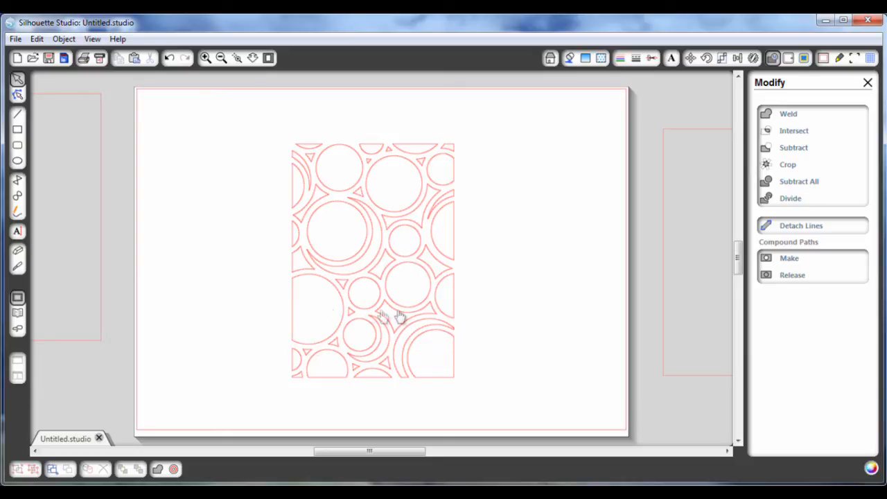
{"action": "mouse_move", "coordinate": [485, 362]}
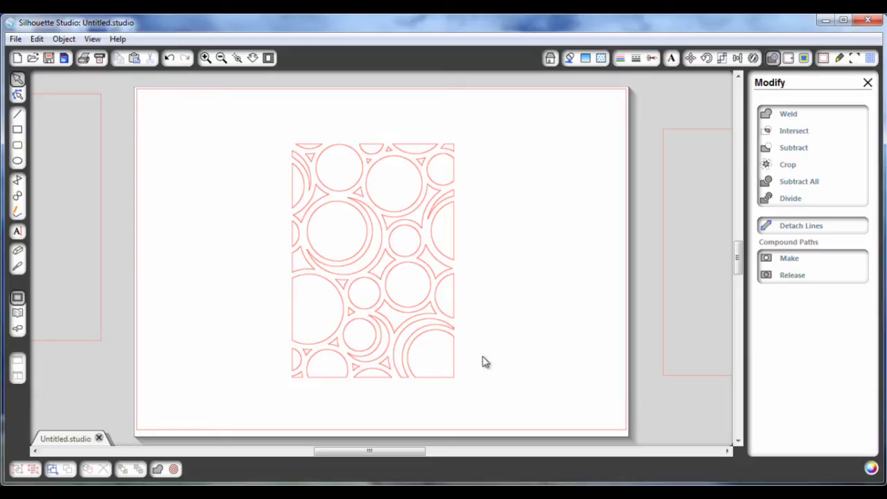
{"action": "mouse_move", "coordinate": [36, 132]}
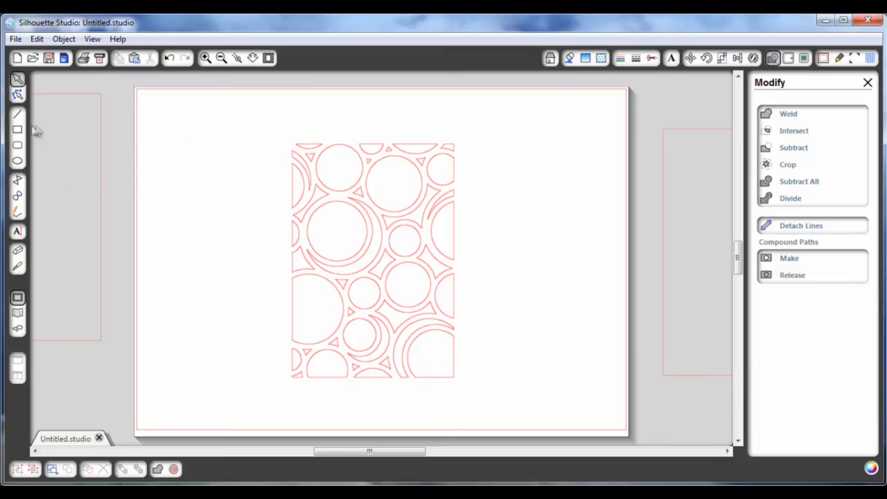
{"action": "left_click", "coordinate": [17, 130]}
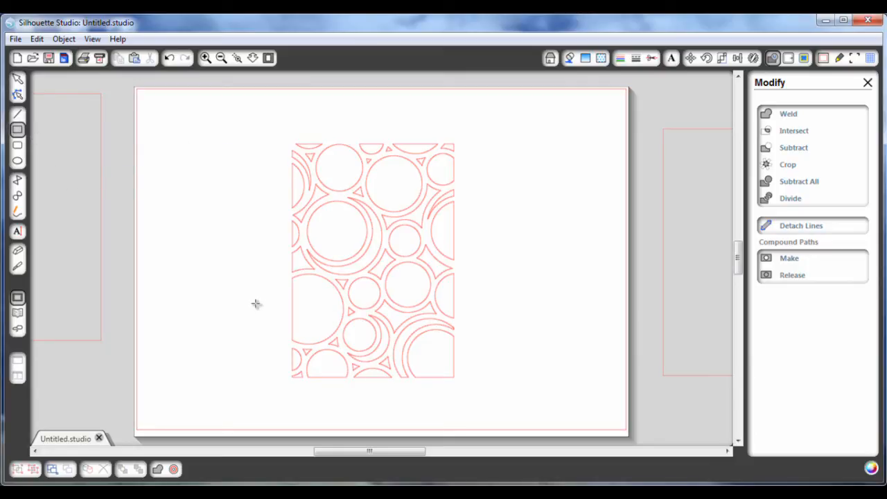
{"action": "left_click_drag", "start_coordinate": [257, 305], "coordinate": [506, 347]}
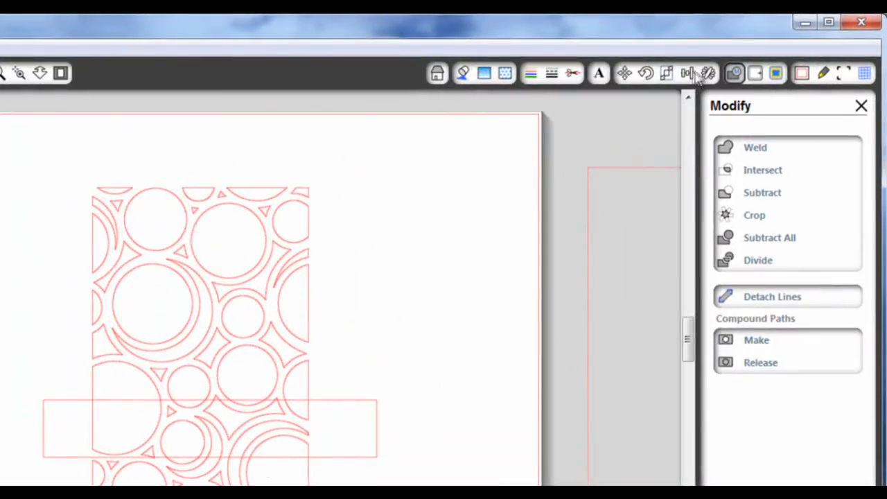
{"action": "left_click", "coordinate": [667, 73]}
{"action": "type", "text": "2"}
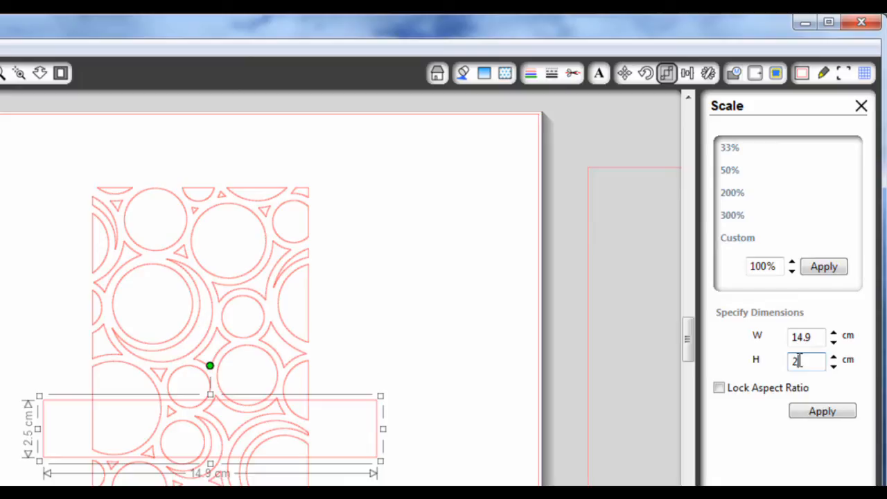
{"action": "type", "text": "0"}
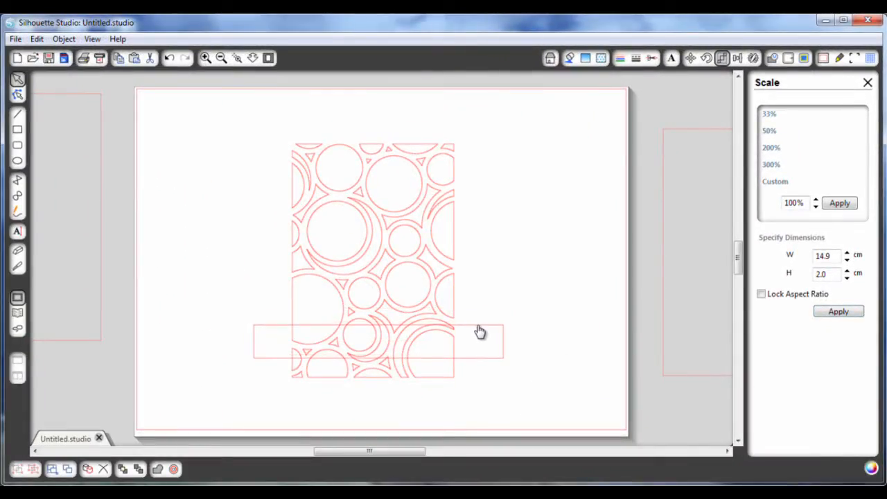
Subtract the band from the lace panel via the Modify panel, leaving a blank strip
{"action": "left_click", "coordinate": [252, 127]}
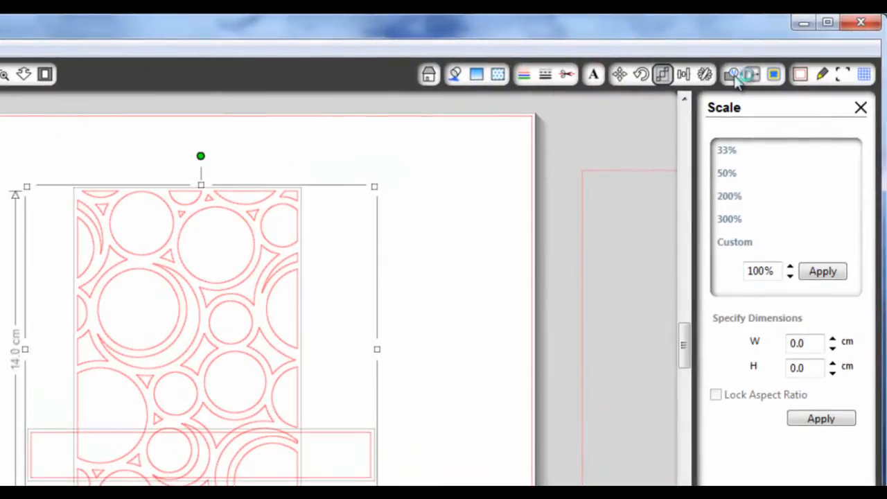
{"action": "left_click", "coordinate": [750, 74]}
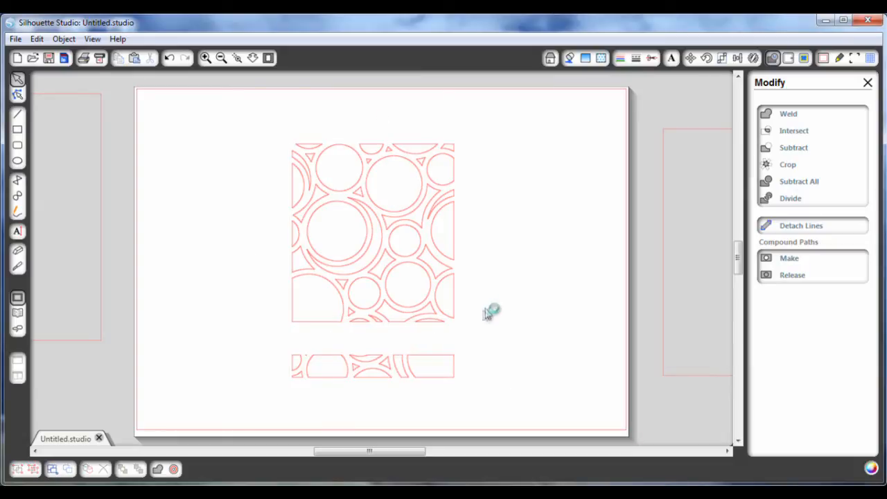
{"action": "mouse_move", "coordinate": [326, 331]}
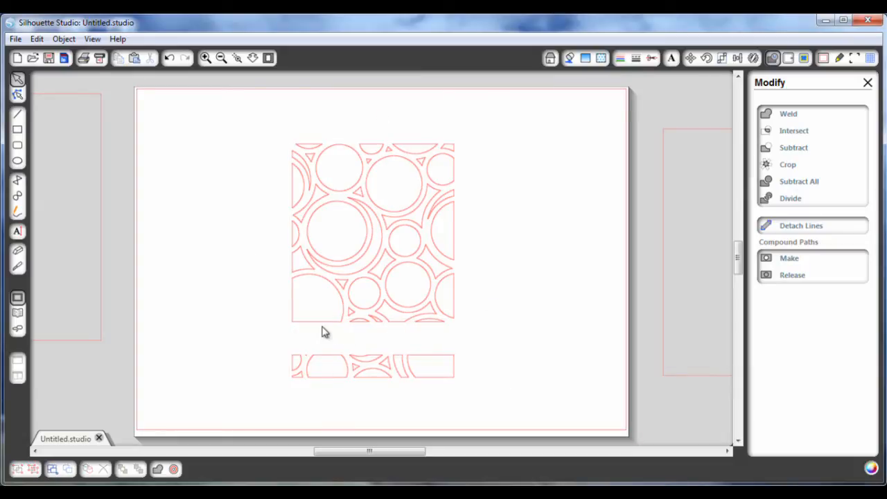
{"action": "mouse_move", "coordinate": [456, 339]}
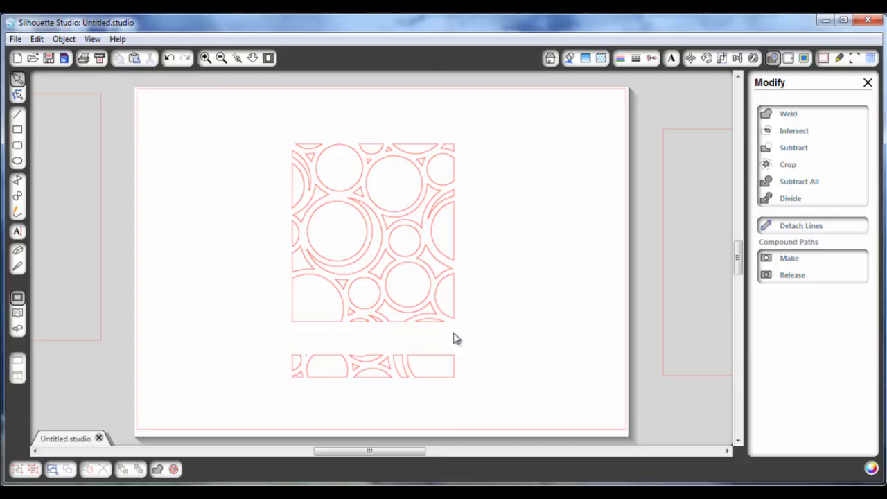
{"action": "mouse_move", "coordinate": [258, 143]}
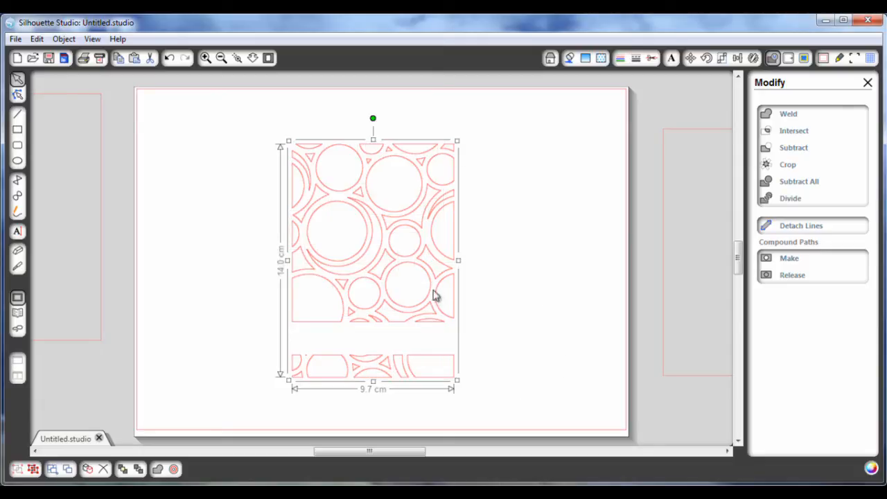
{"action": "mouse_move", "coordinate": [102, 189]}
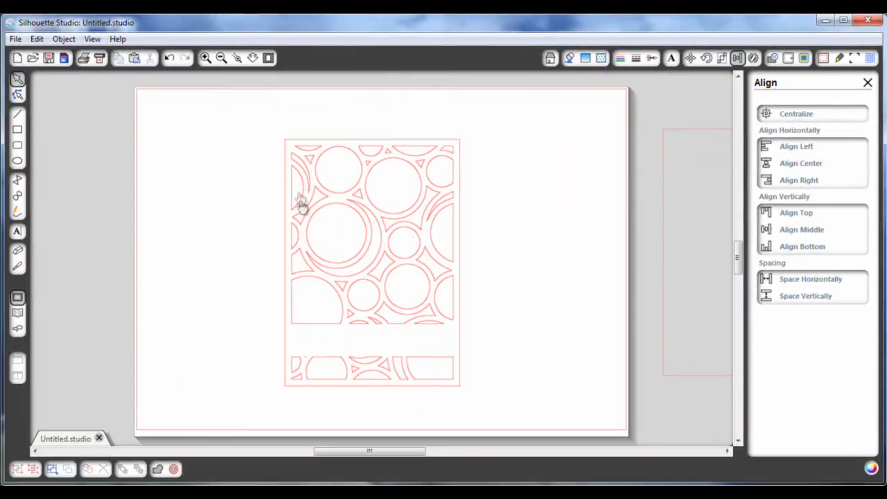
{"action": "mouse_move", "coordinate": [285, 136]}
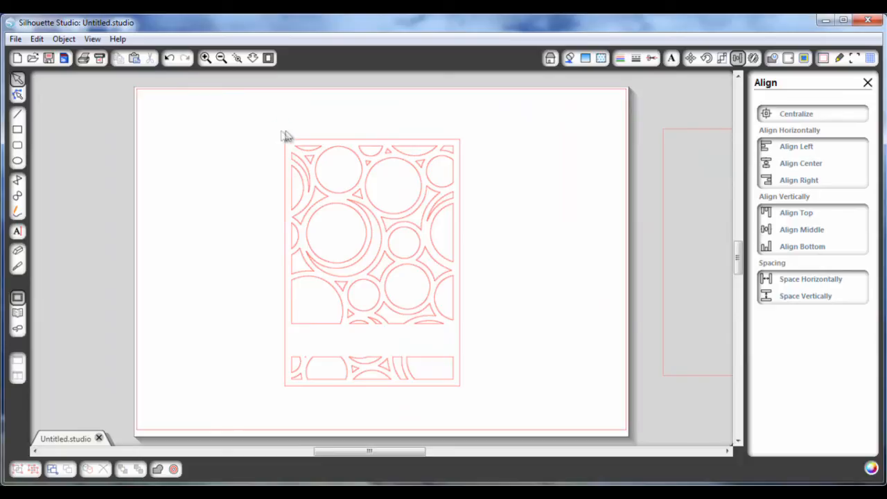
{"action": "mouse_move", "coordinate": [262, 129]}
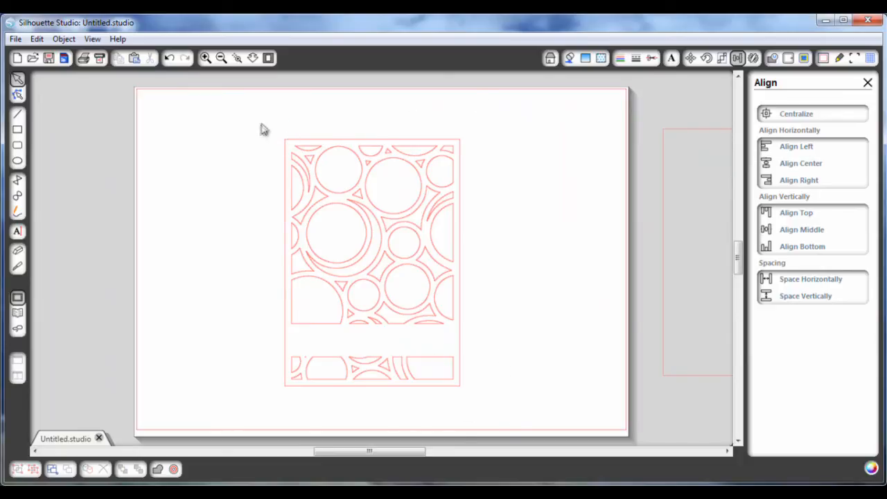
Clear the selection after centring the mat rectangle on the lace panel
{"action": "left_click", "coordinate": [373, 263]}
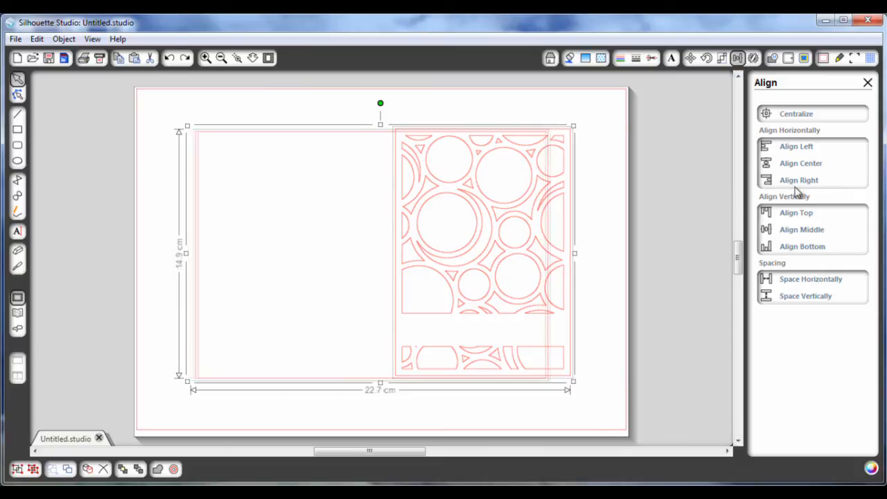
Align the panel group flush with the card base's right edge
{"action": "left_click", "coordinate": [802, 230]}
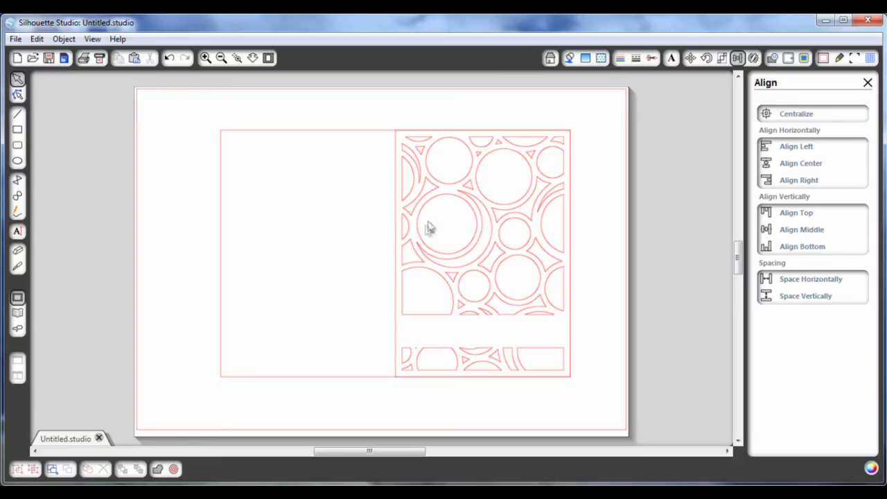
{"action": "mouse_move", "coordinate": [405, 317]}
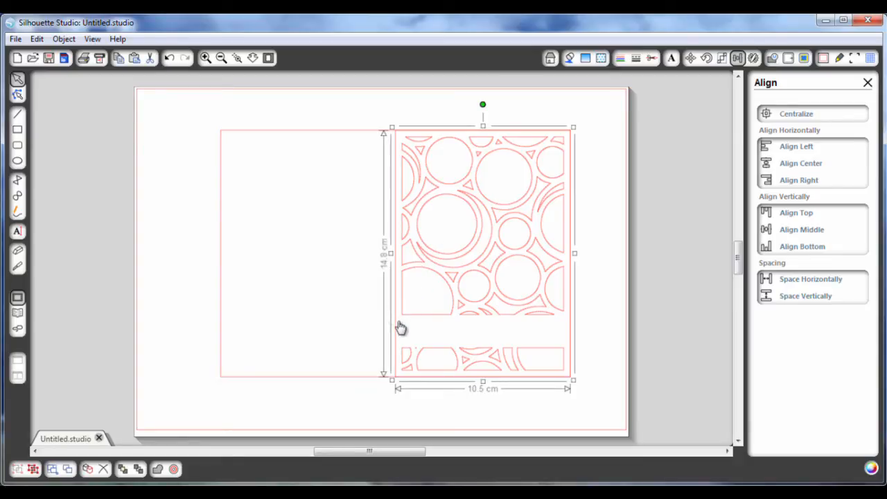
{"action": "mouse_move", "coordinate": [426, 259]}
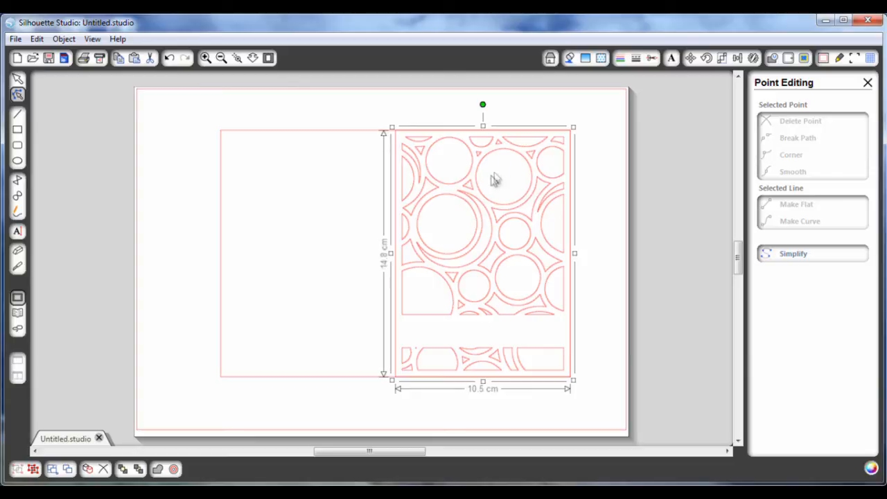
Delete the mat rectangle from around the lace panel via its context menu
{"action": "right_click", "coordinate": [495, 180]}
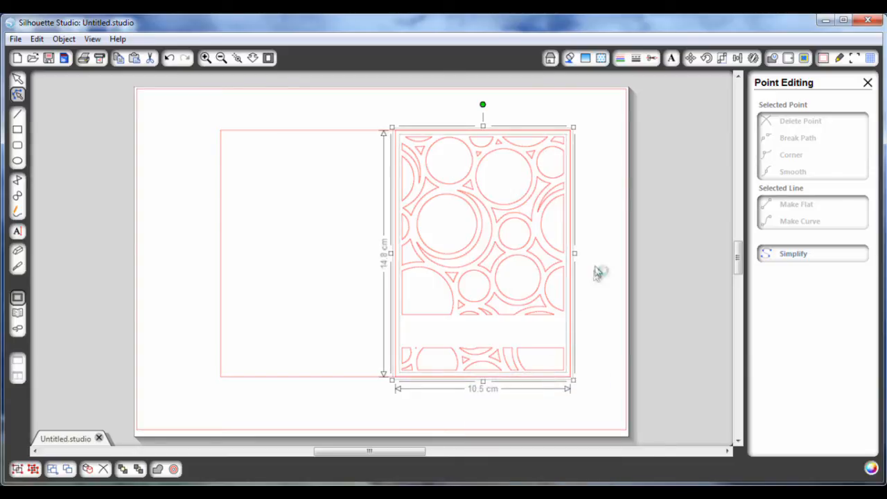
{"action": "left_click", "coordinate": [413, 268]}
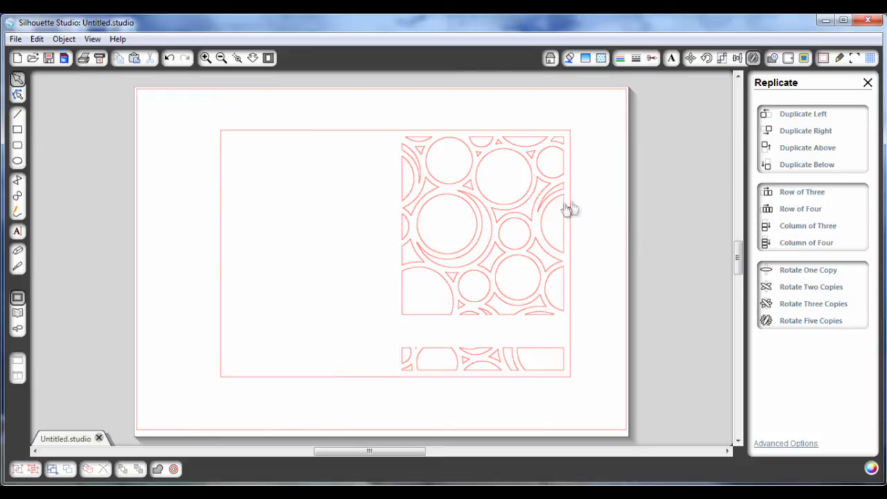
{"action": "mouse_move", "coordinate": [402, 149]}
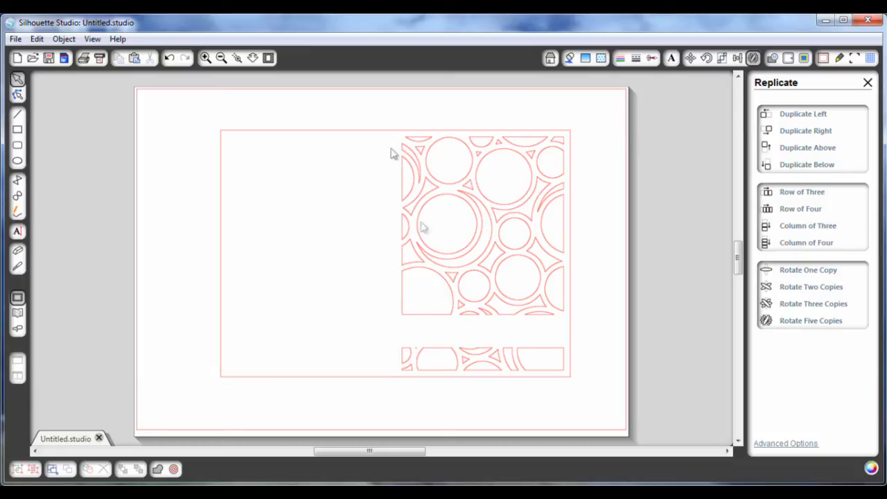
{"action": "mouse_move", "coordinate": [572, 366]}
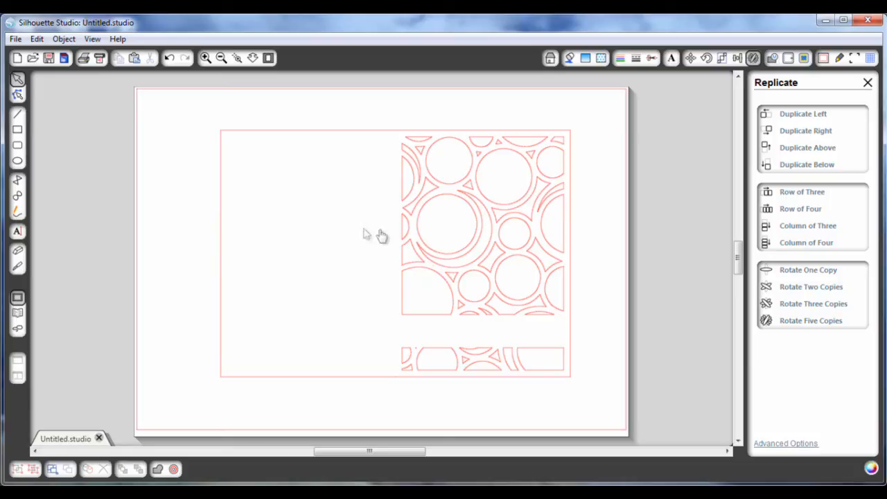
{"action": "mouse_move", "coordinate": [496, 248]}
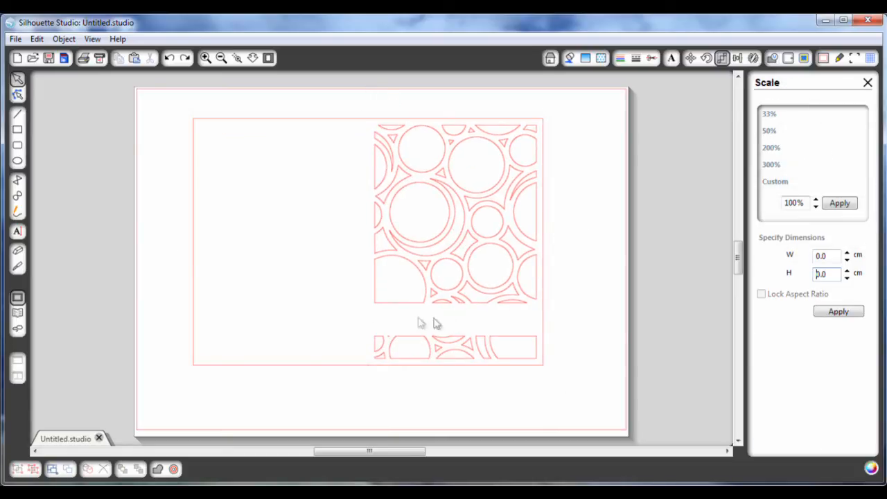
{"action": "mouse_move", "coordinate": [440, 354]}
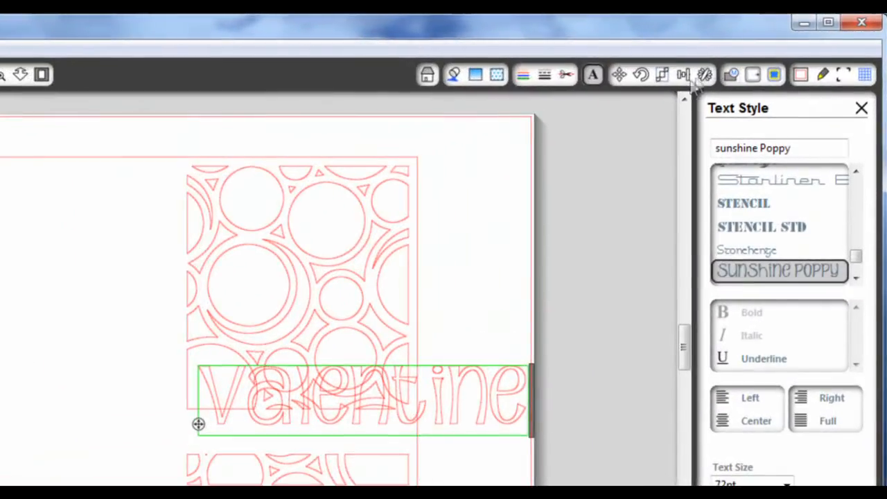
Scale the valentine text to 1.8 cm high with locked aspect ratio (8.4 × 1.8 cm)
{"action": "left_click", "coordinate": [661, 74]}
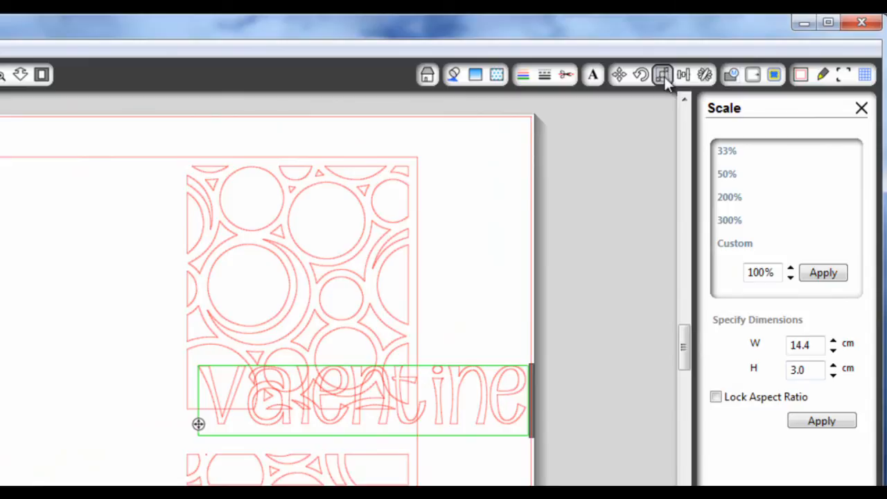
{"action": "left_click", "coordinate": [806, 369]}
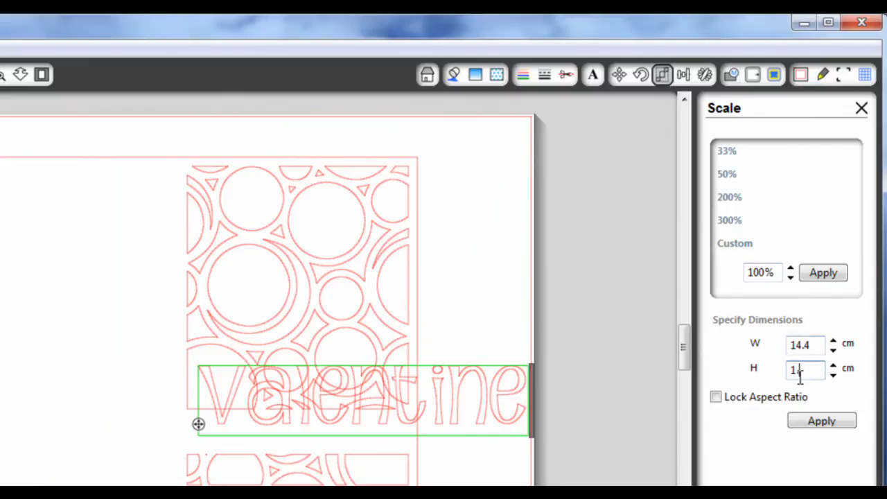
{"action": "type", "text": "1.8"}
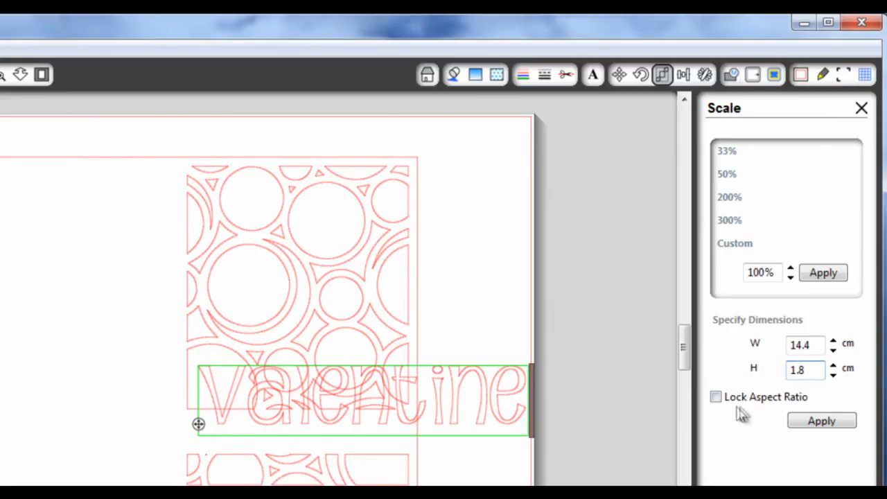
{"action": "left_click", "coordinate": [805, 370]}
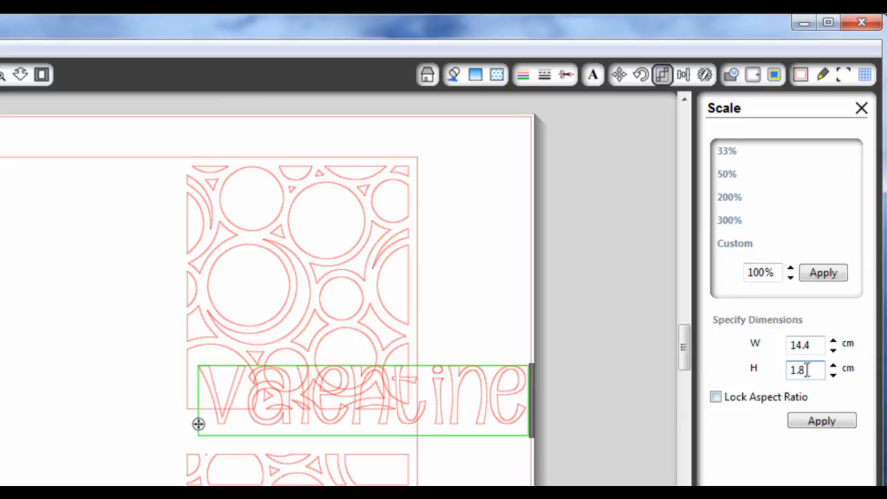
{"action": "left_click", "coordinate": [716, 397]}
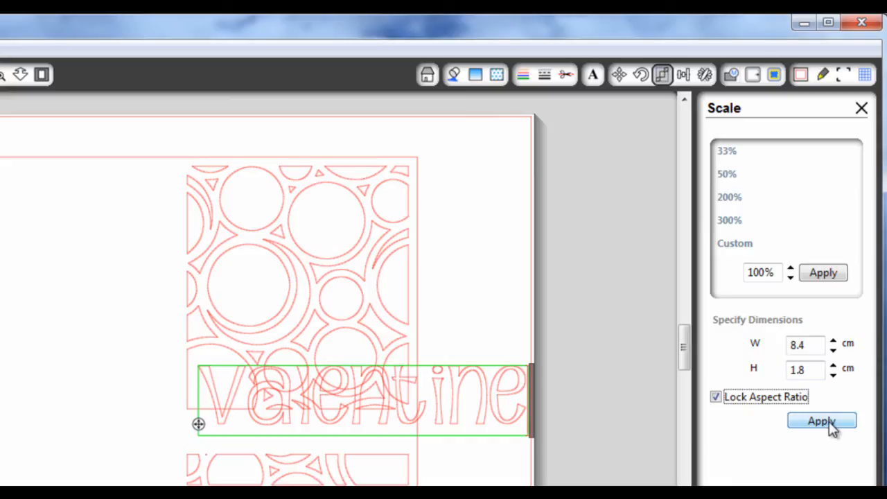
{"action": "left_click", "coordinate": [821, 421]}
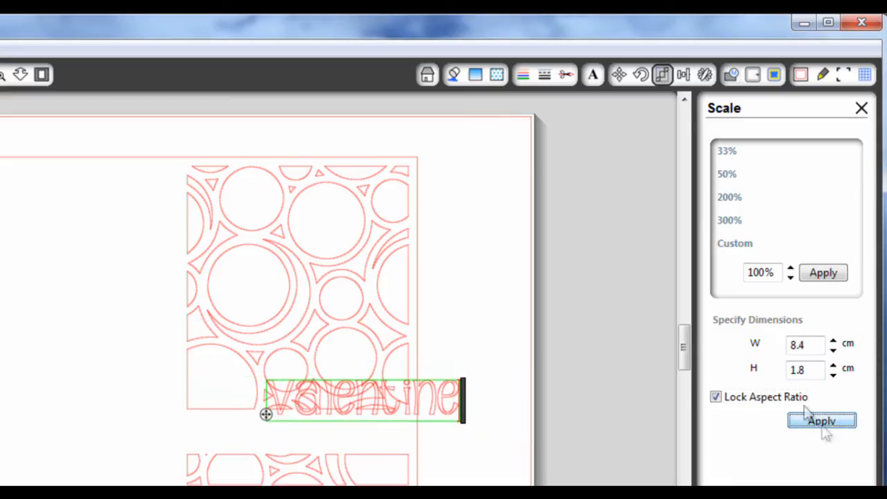
{"action": "left_click", "coordinate": [821, 420]}
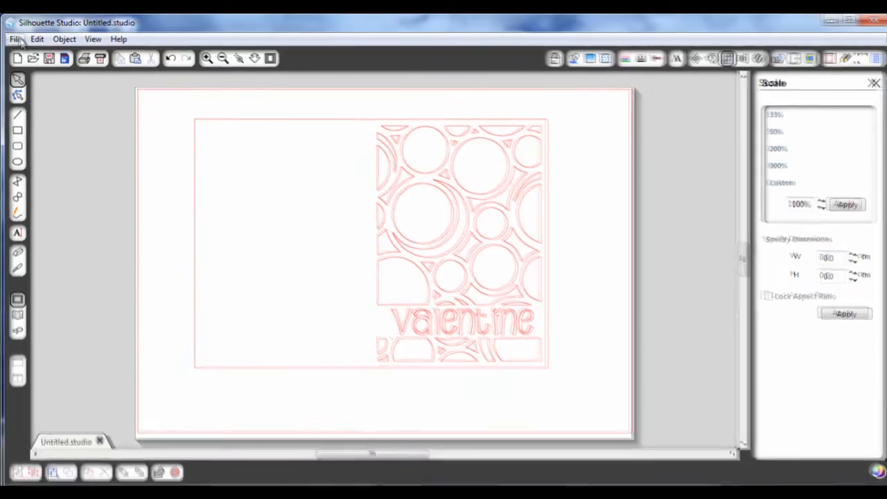
Search My Library for 'heart' and add the lace heart design to the card
{"action": "left_click", "coordinate": [16, 39]}
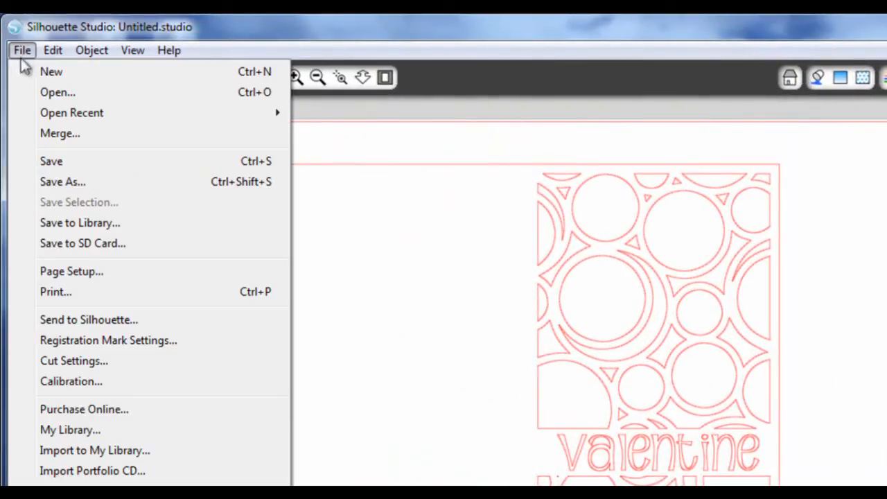
{"action": "left_click", "coordinate": [70, 429]}
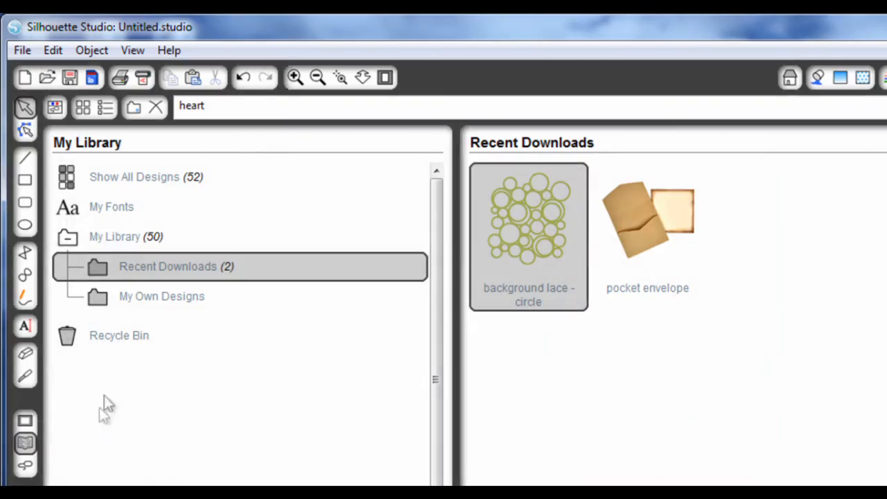
{"action": "left_click", "coordinate": [207, 105]}
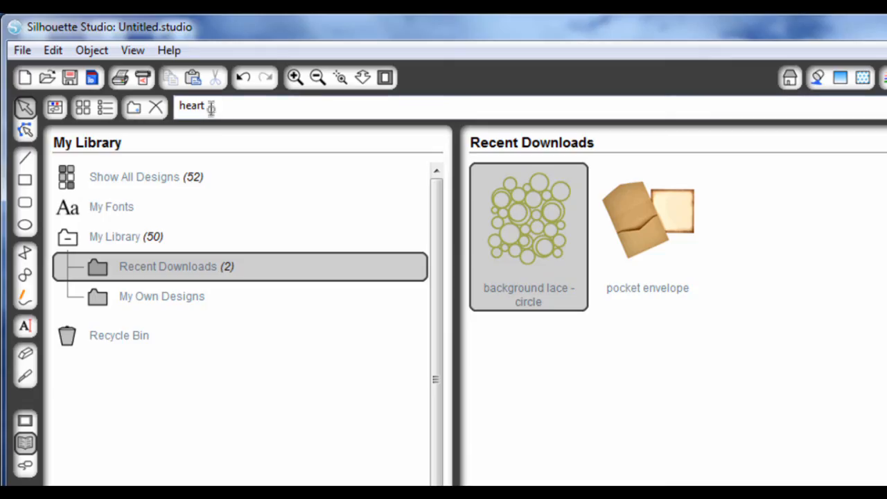
{"action": "mouse_move", "coordinate": [579, 125]}
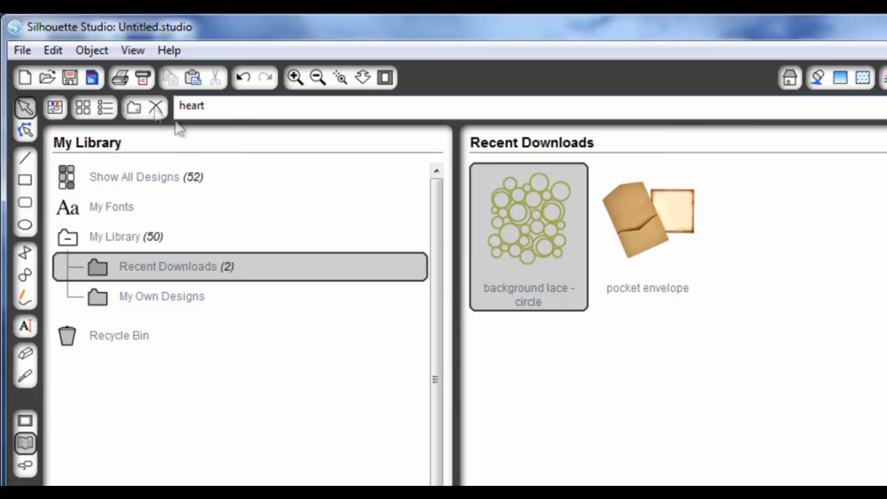
{"action": "key", "text": "Return"}
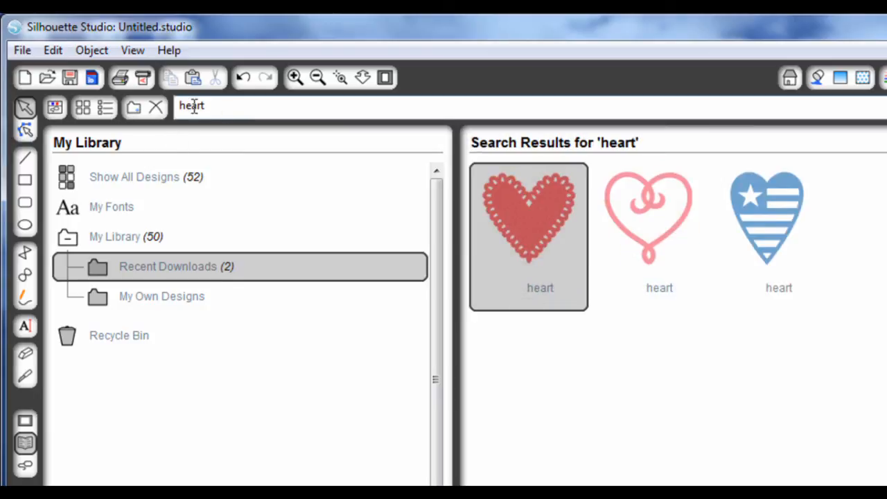
{"action": "mouse_move", "coordinate": [548, 239]}
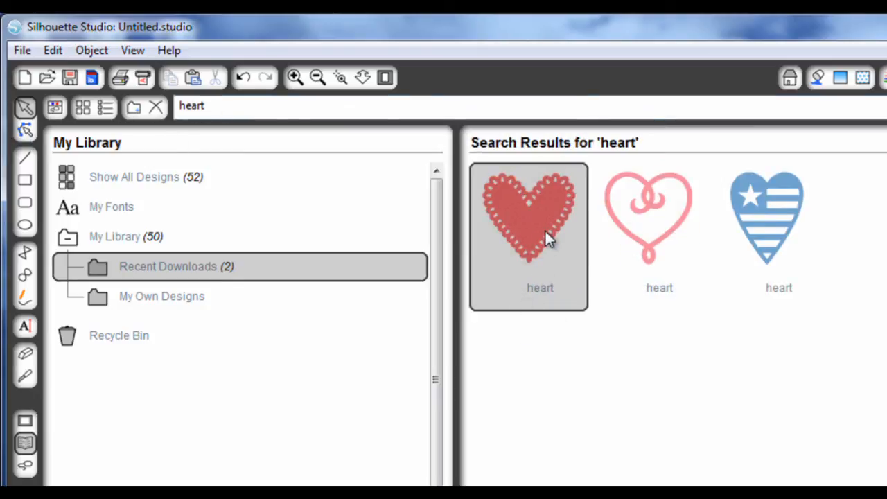
{"action": "mouse_move", "coordinate": [539, 269]}
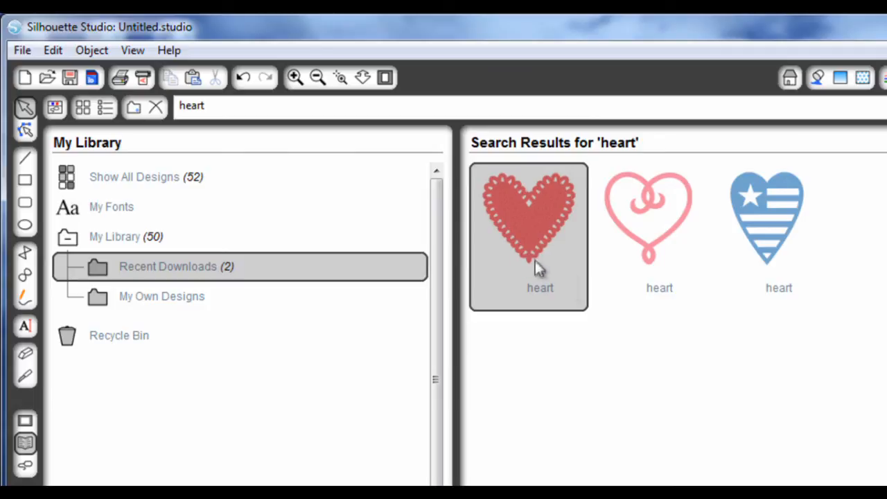
{"action": "double_click", "coordinate": [528, 218]}
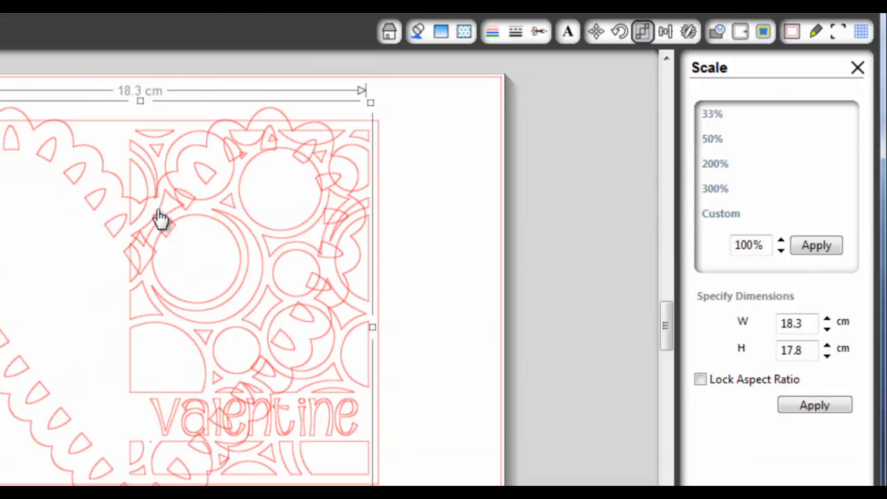
Resize the heart to 6 cm wide with locked proportions and move it onto the lace panel
{"action": "left_click", "coordinate": [797, 322]}
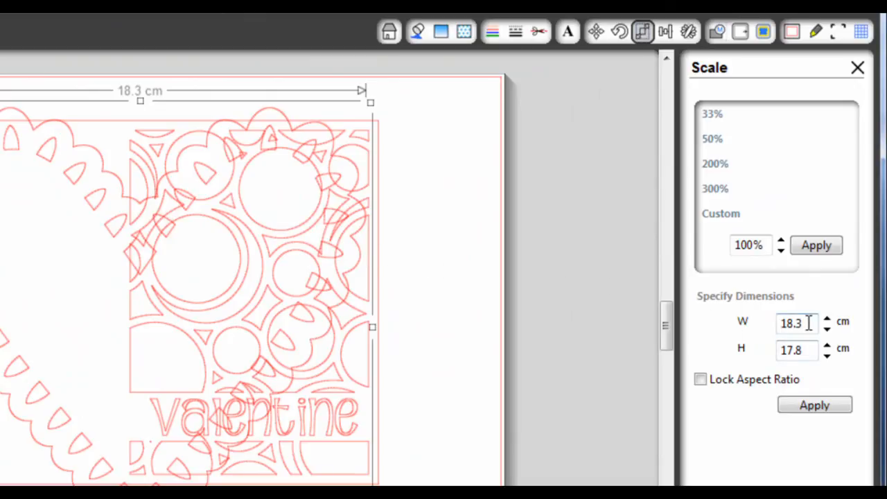
{"action": "triple_click", "coordinate": [796, 323]}
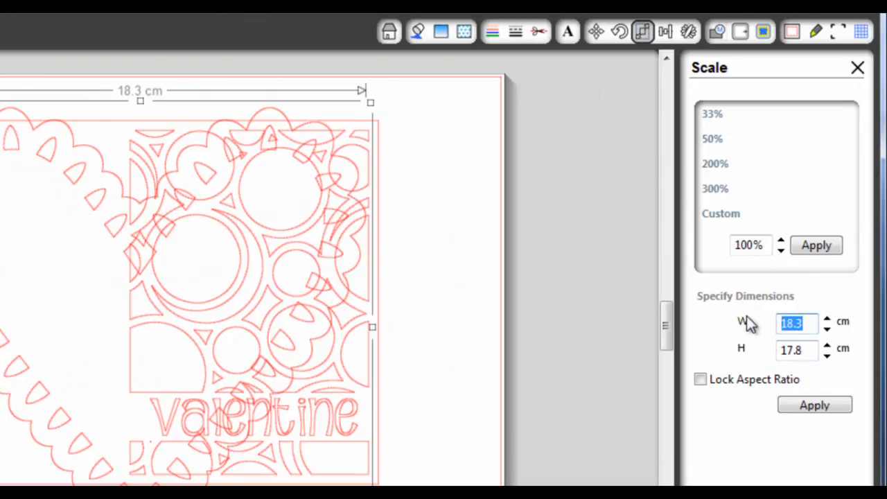
{"action": "type", "text": "6.0"}
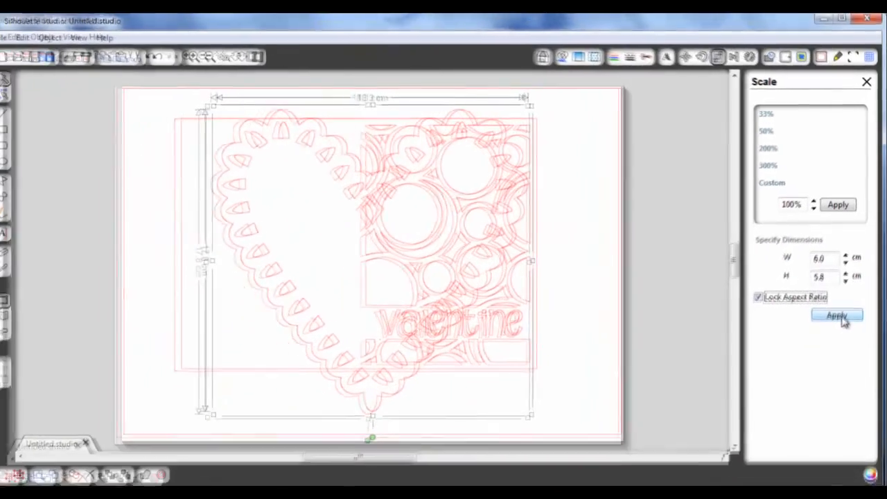
{"action": "left_click", "coordinate": [837, 316]}
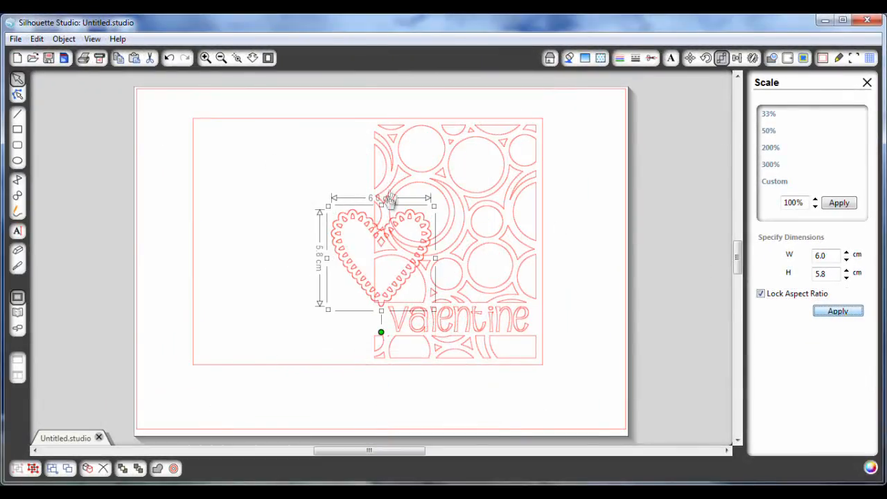
{"action": "left_click_drag", "start_coordinate": [381, 250], "coordinate": [454, 187]}
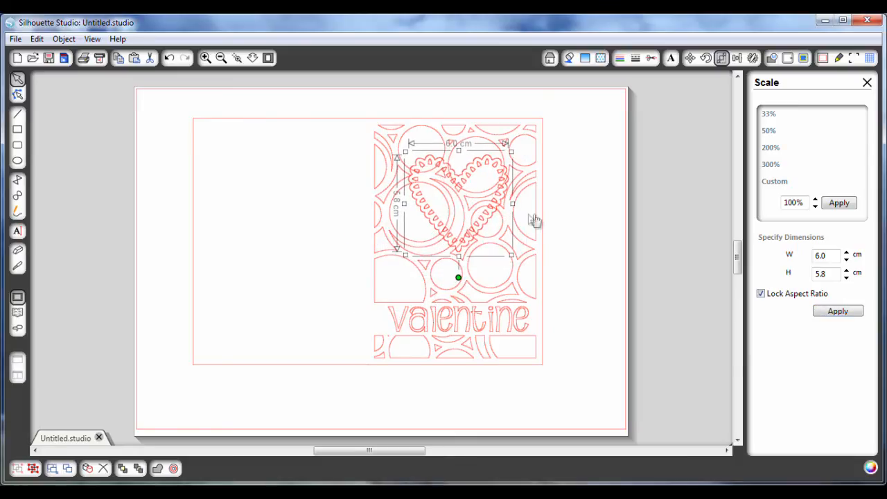
{"action": "mouse_move", "coordinate": [525, 229]}
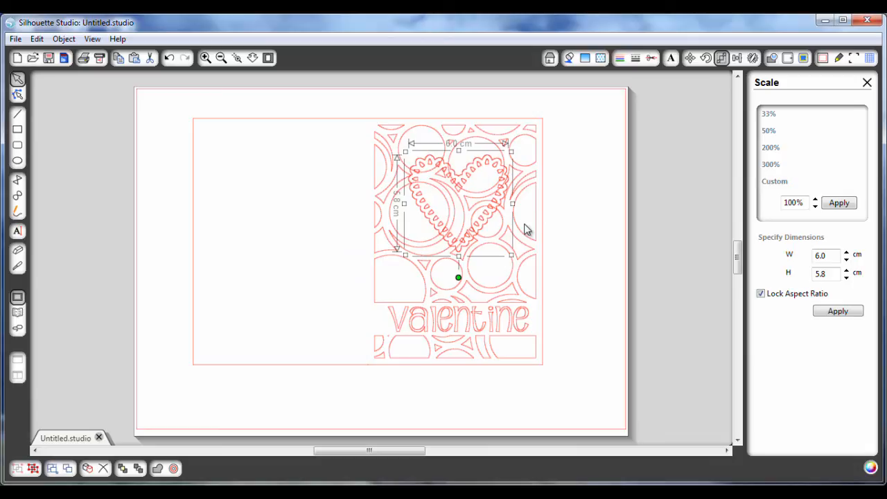
{"action": "mouse_move", "coordinate": [467, 186]}
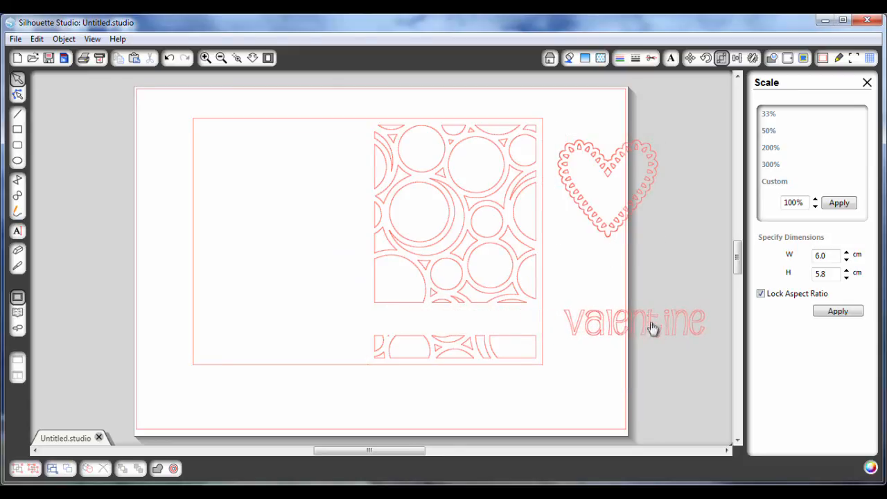
{"action": "left_click", "coordinate": [458, 232]}
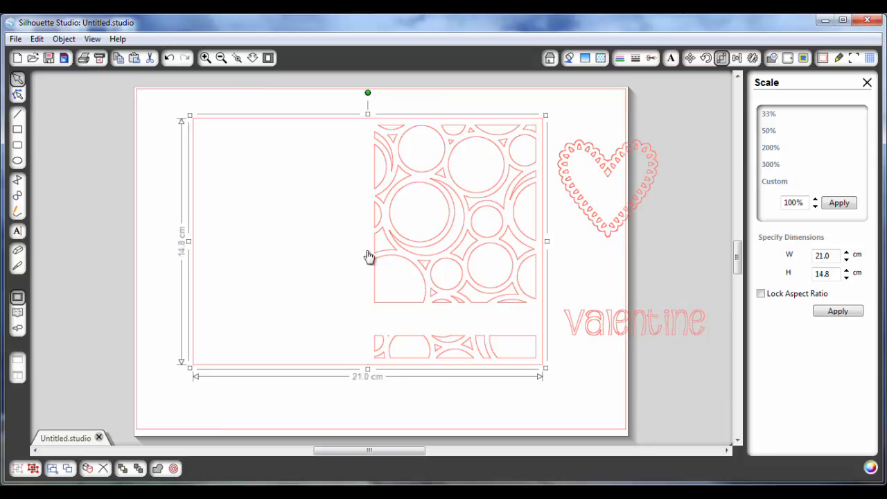
{"action": "left_click", "coordinate": [606, 187]}
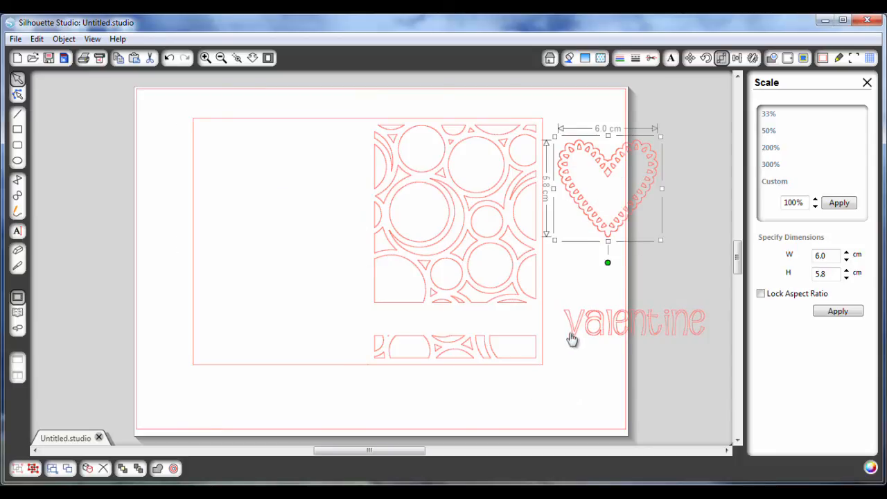
{"action": "left_click", "coordinate": [634, 322]}
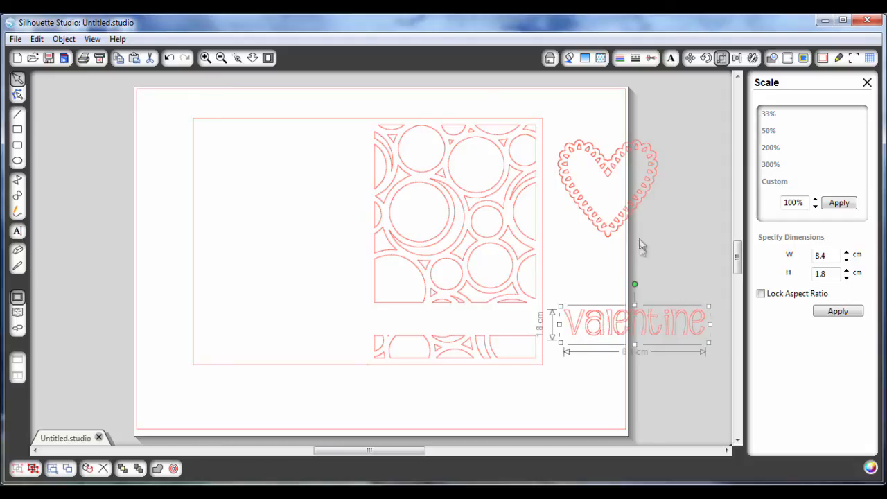
{"action": "mouse_move", "coordinate": [579, 225]}
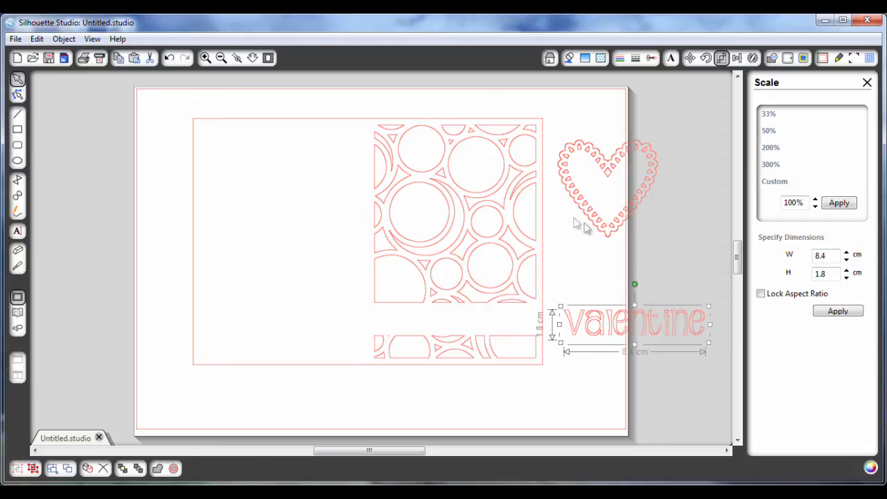
{"action": "mouse_move", "coordinate": [609, 272]}
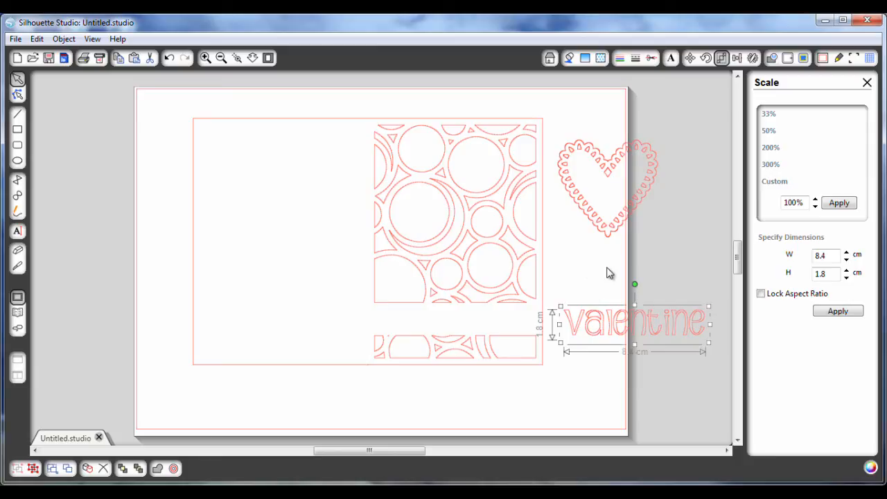